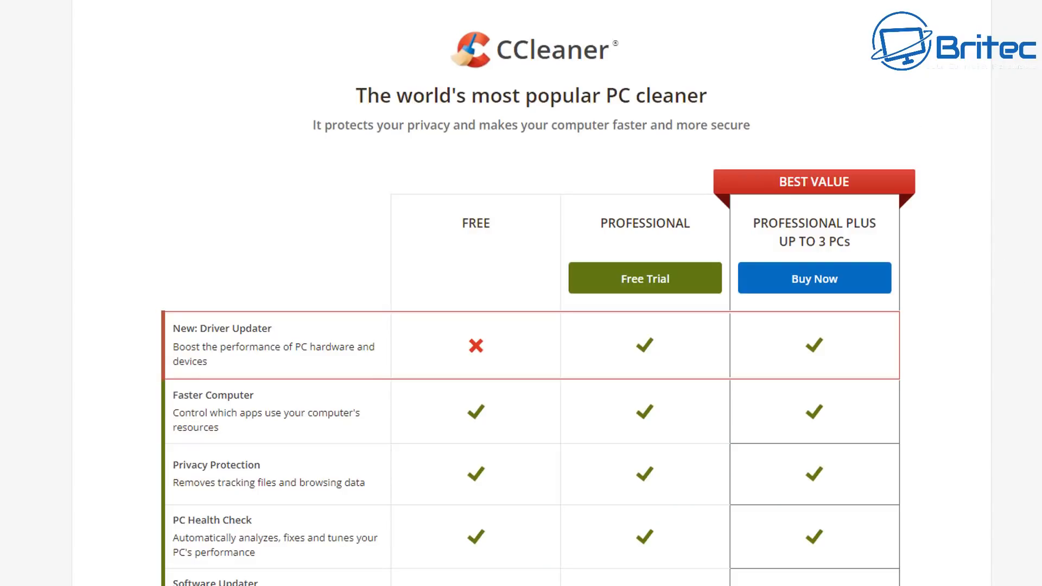
# Install CCleaner v5.87 with default options and launch it with release notes unticked
pyautogui.scroll(-3)
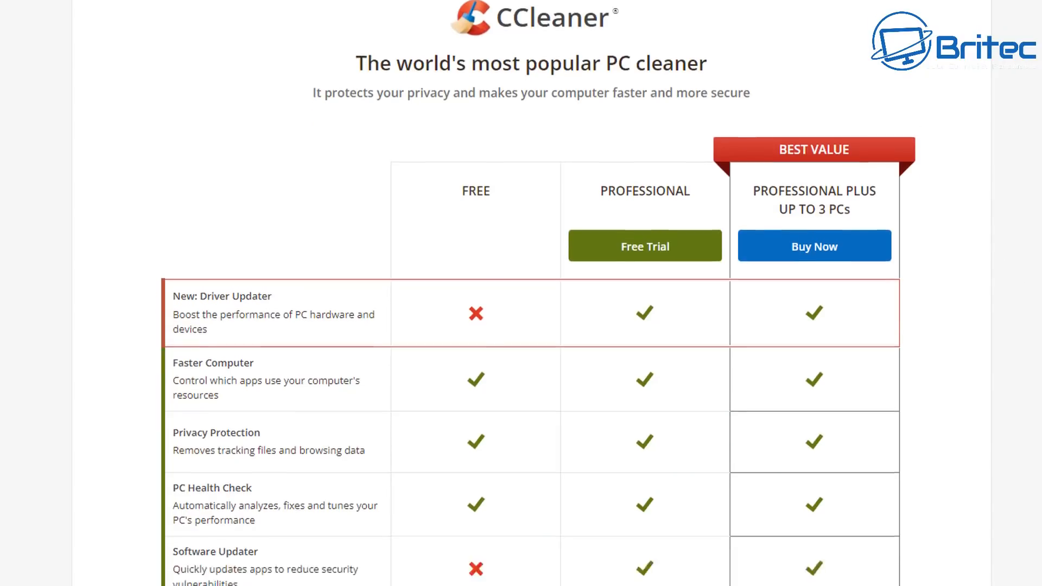
pyautogui.scroll(-3)
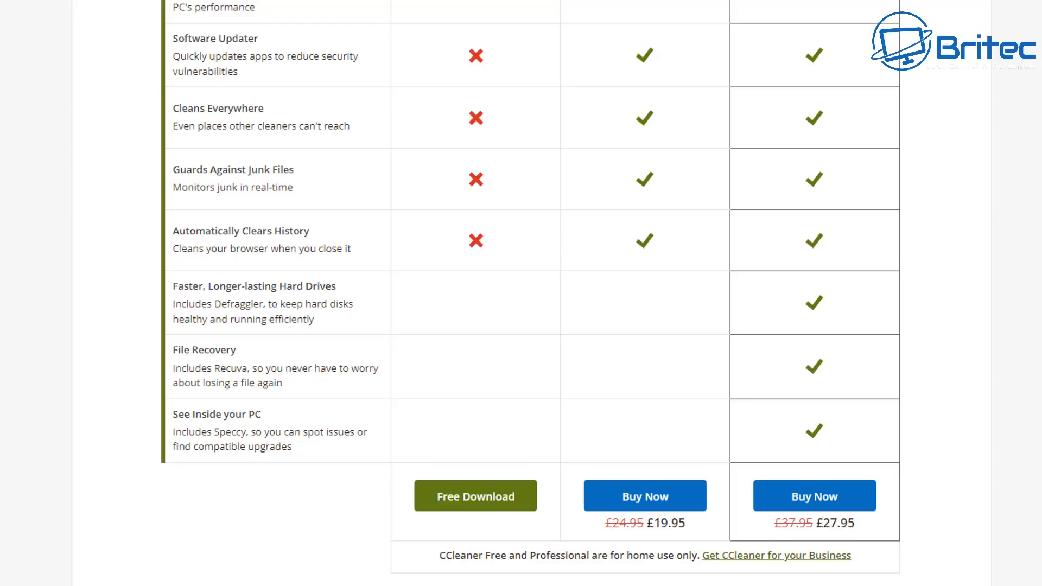
pyautogui.click(474, 495)
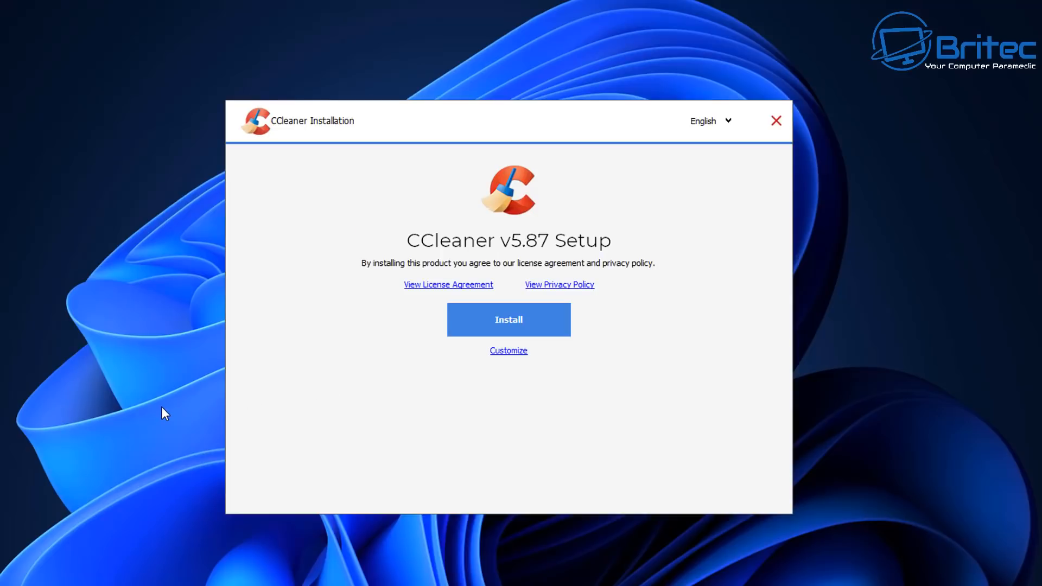
pyautogui.moveTo(238, 390)
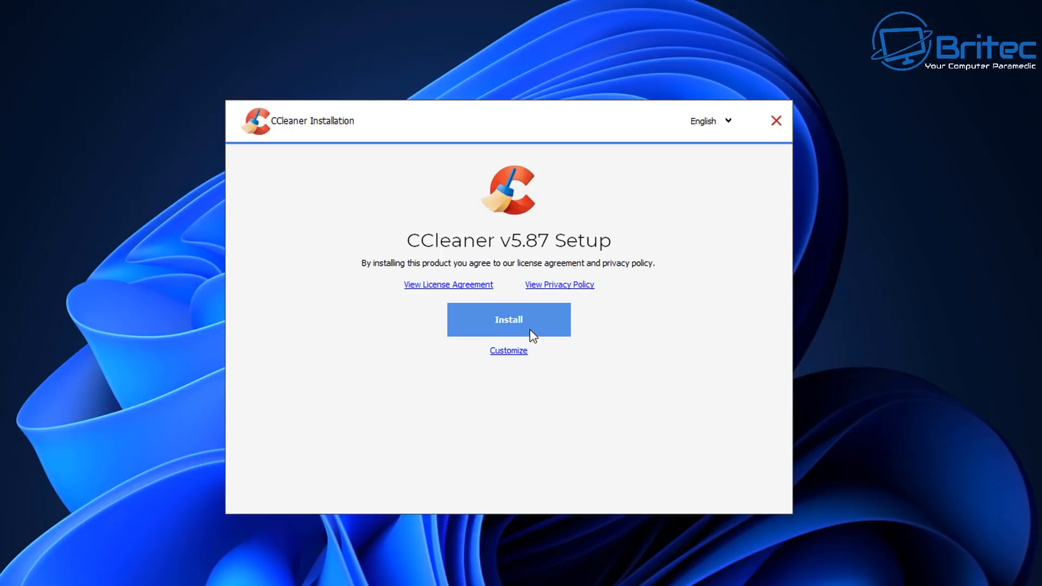
pyautogui.click(507, 350)
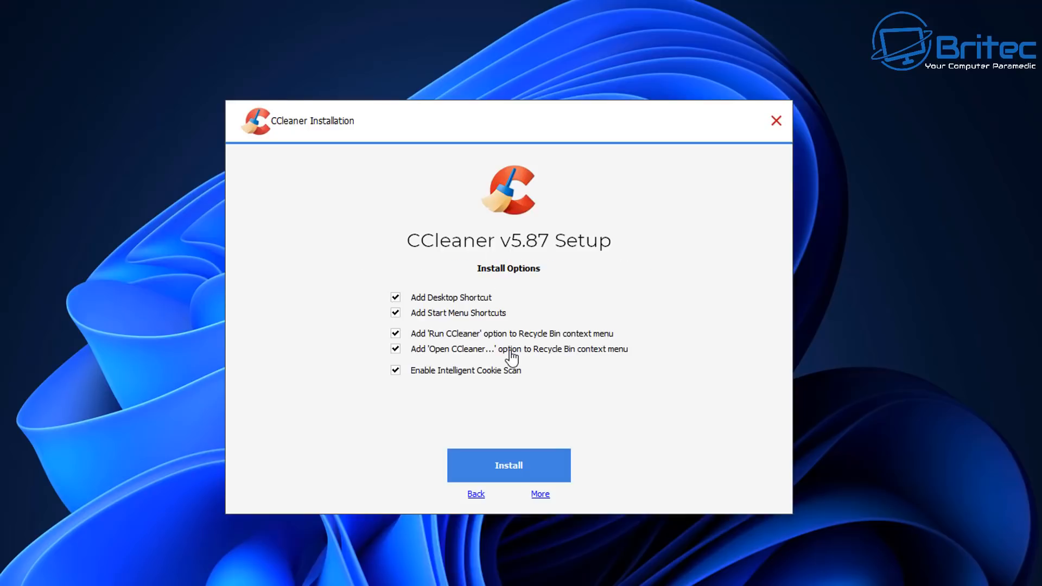
pyautogui.moveTo(410, 389)
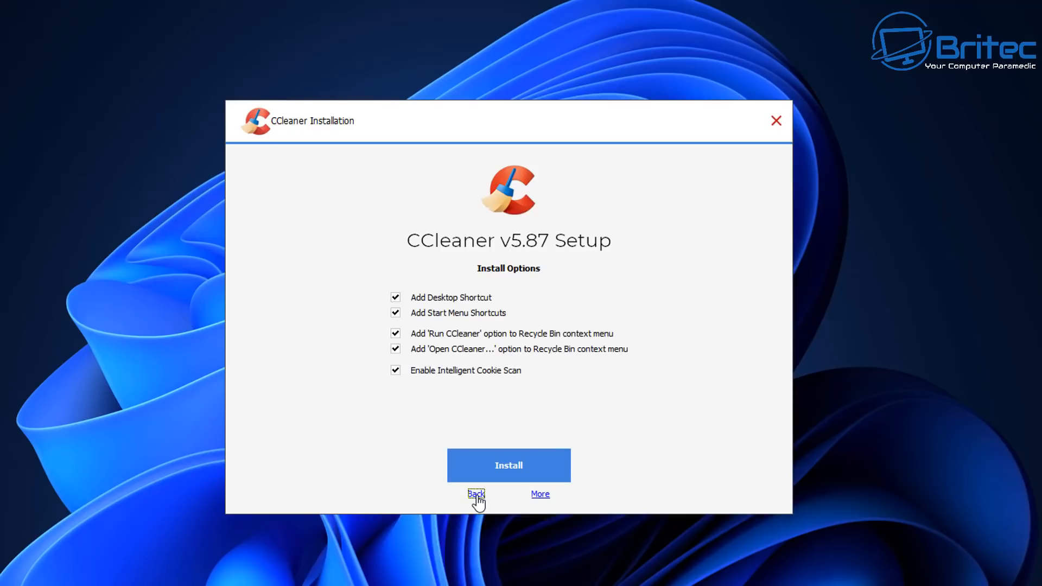
pyautogui.click(508, 465)
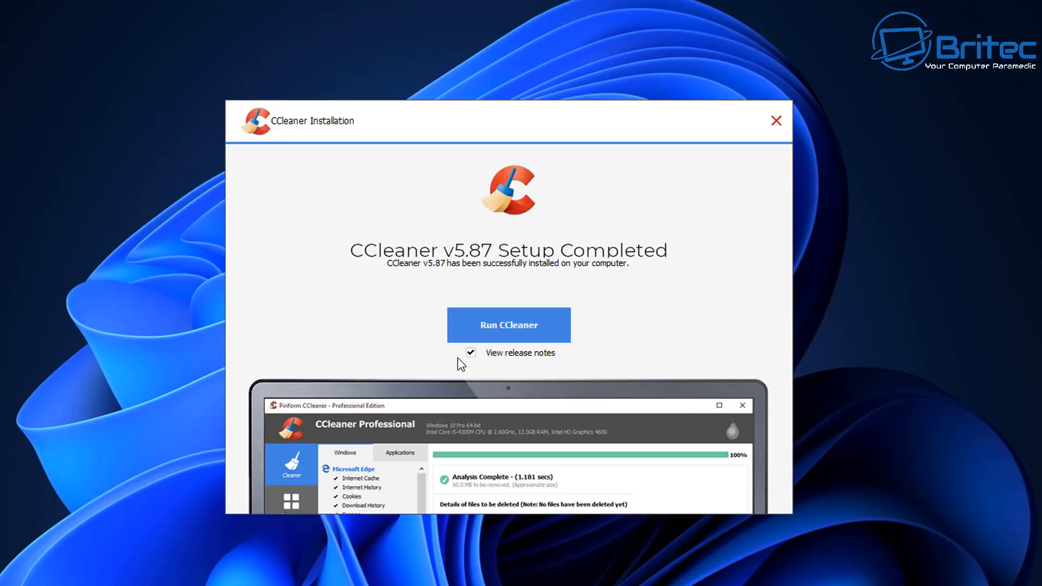
pyautogui.click(470, 352)
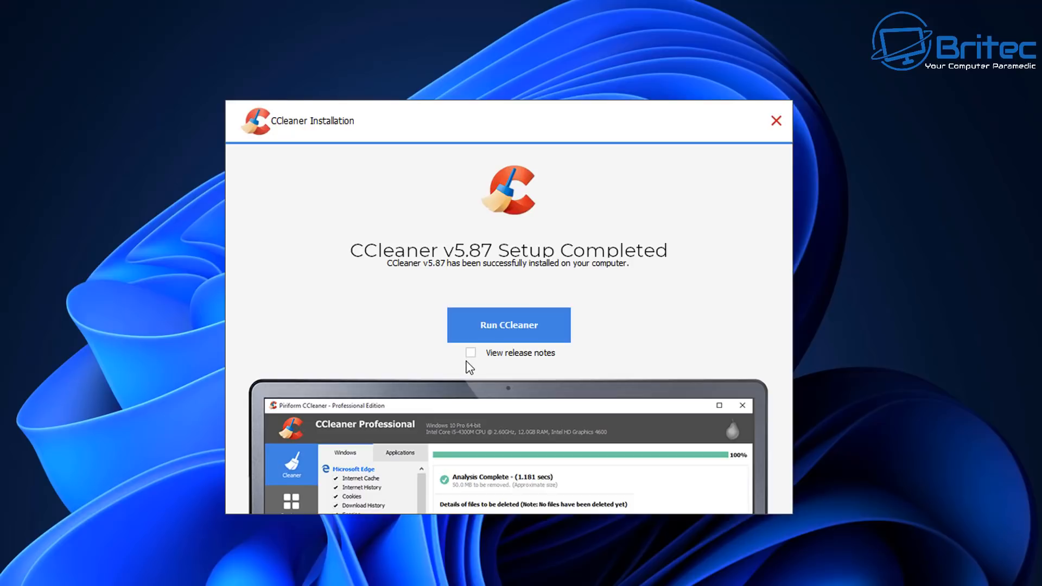
pyautogui.moveTo(505, 338)
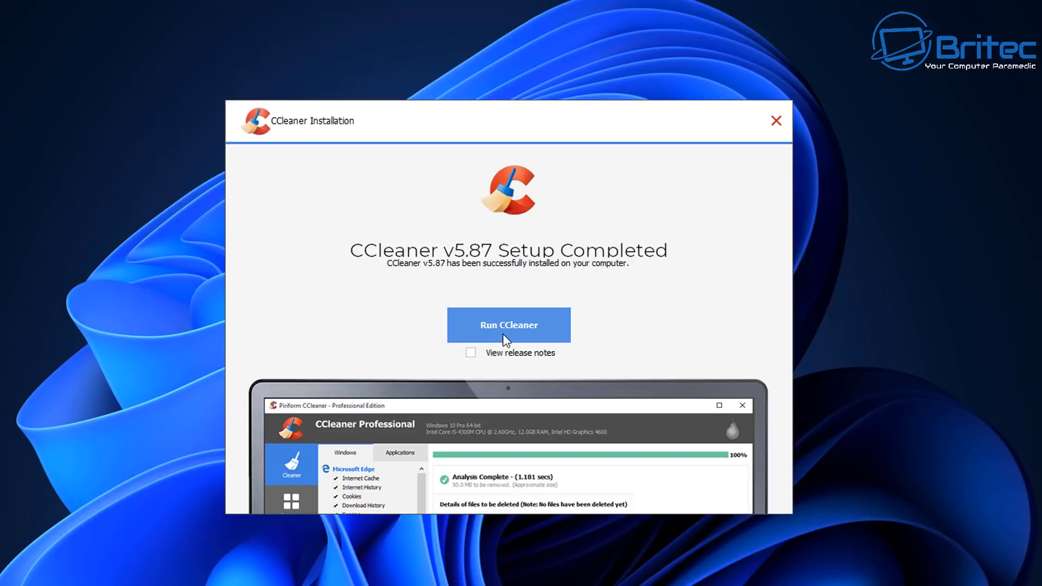
pyautogui.click(508, 325)
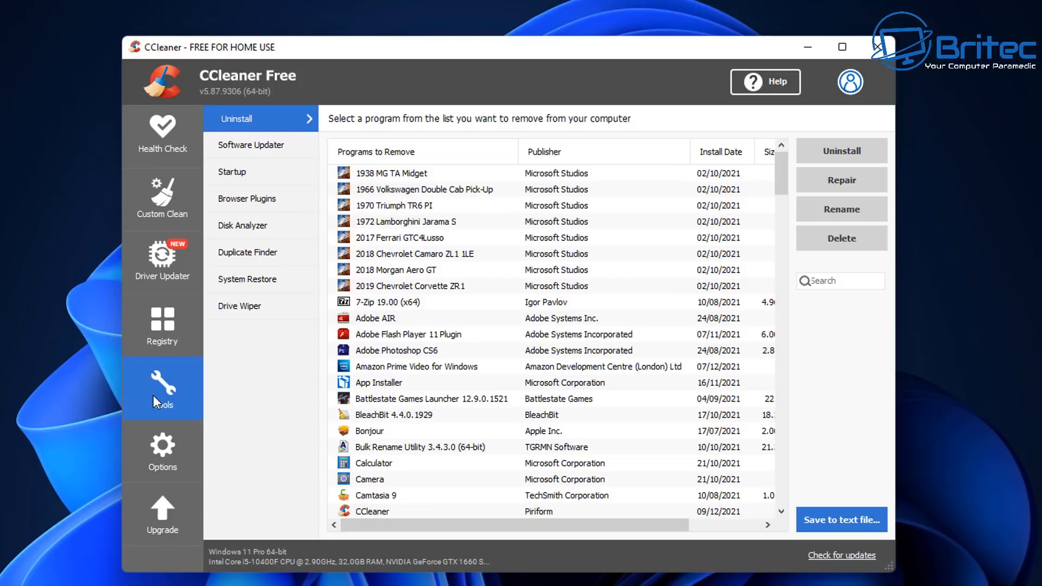
pyautogui.moveTo(255, 256)
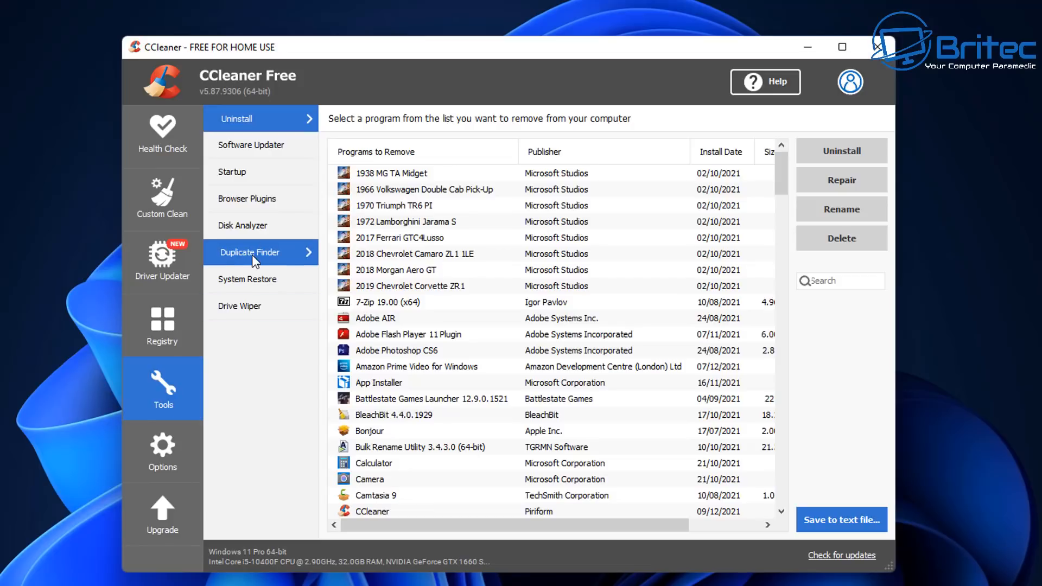
# Open Duplicate Finder and exclude drives C:\ and D:\, leaving only E:\ included
pyautogui.click(249, 252)
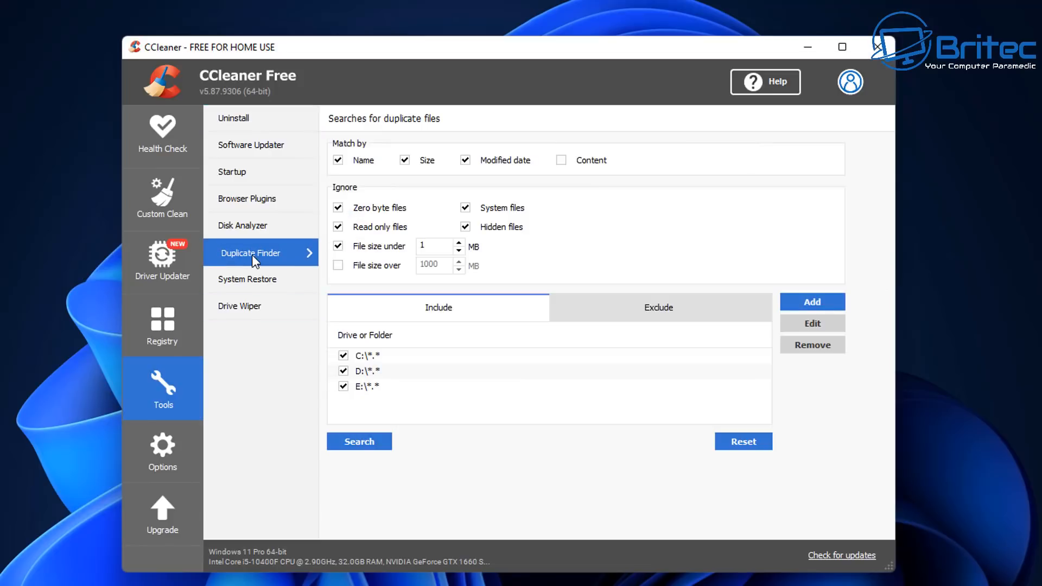
pyautogui.moveTo(359, 178)
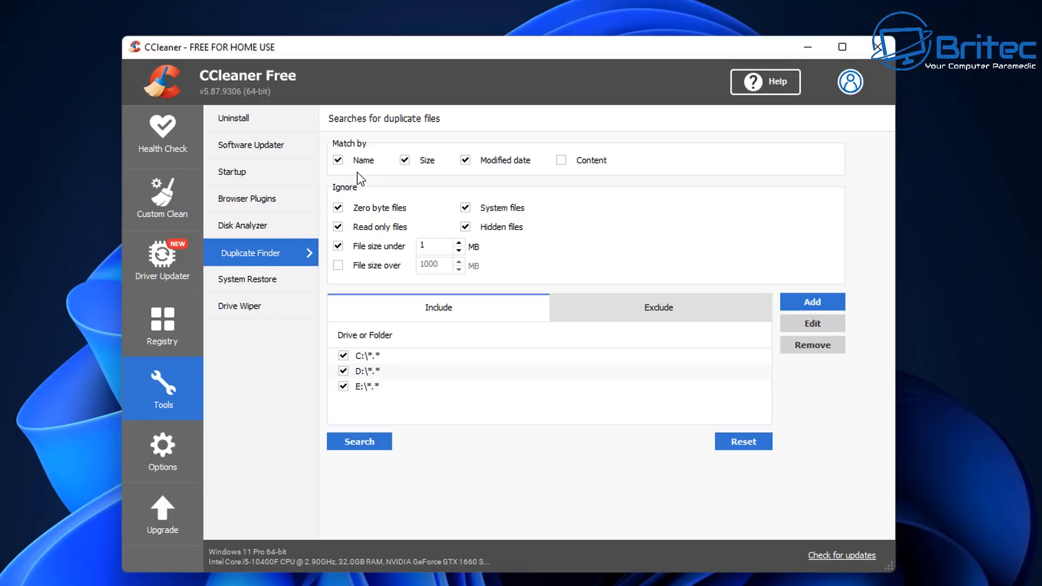
pyautogui.moveTo(525, 171)
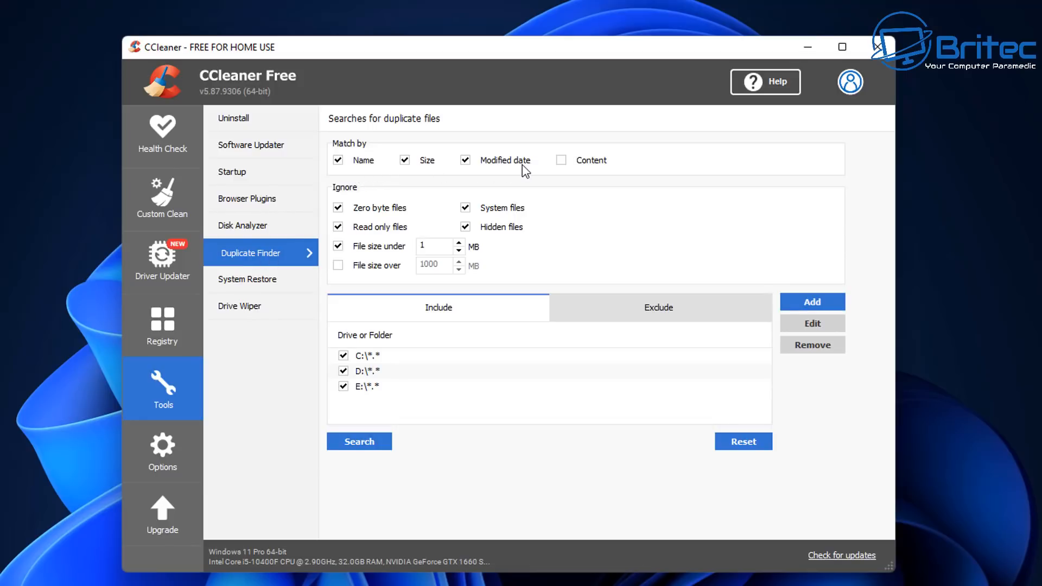
pyautogui.moveTo(542, 166)
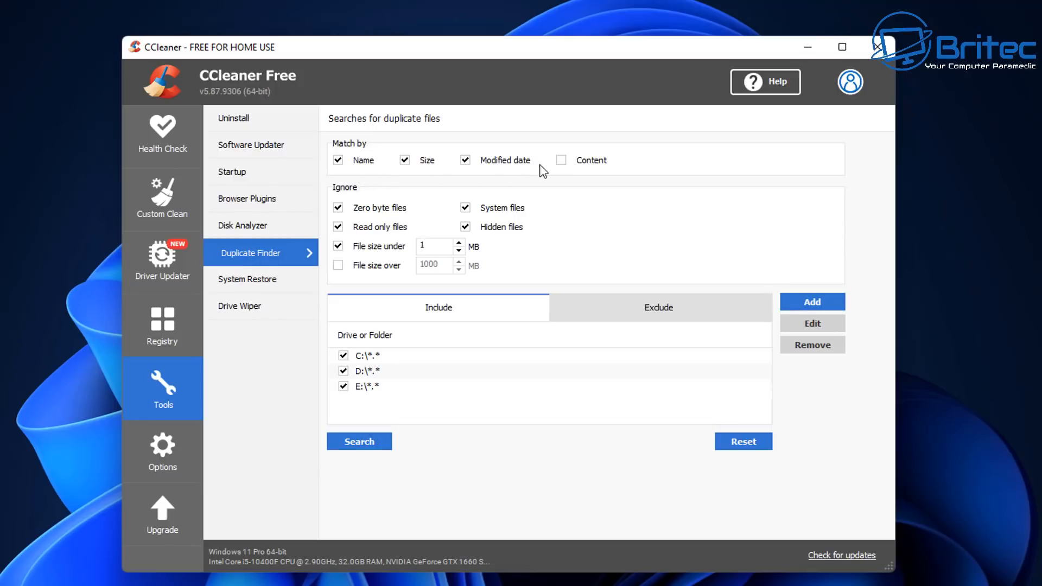
pyautogui.moveTo(585, 169)
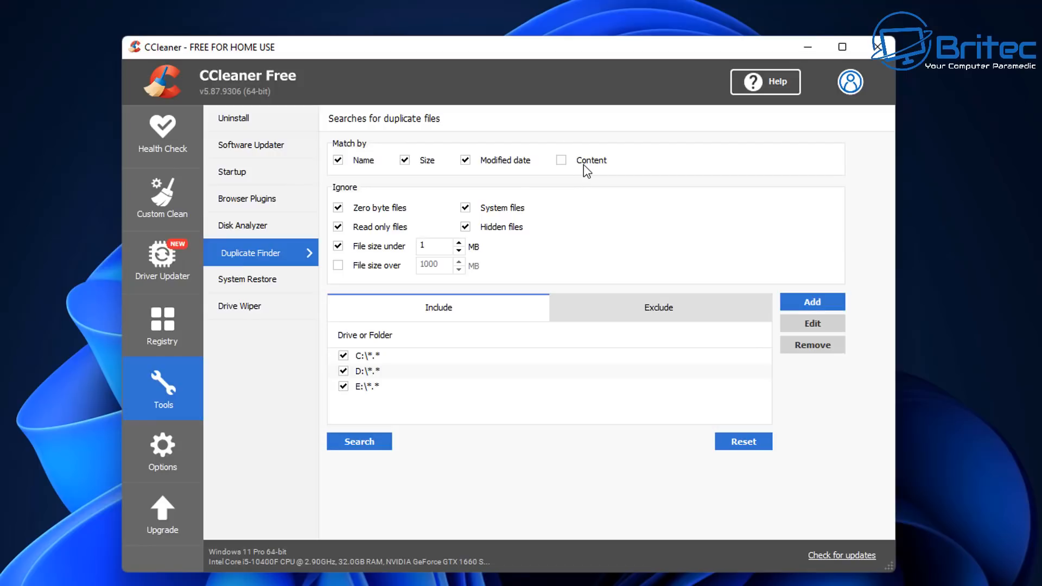
pyautogui.moveTo(522, 228)
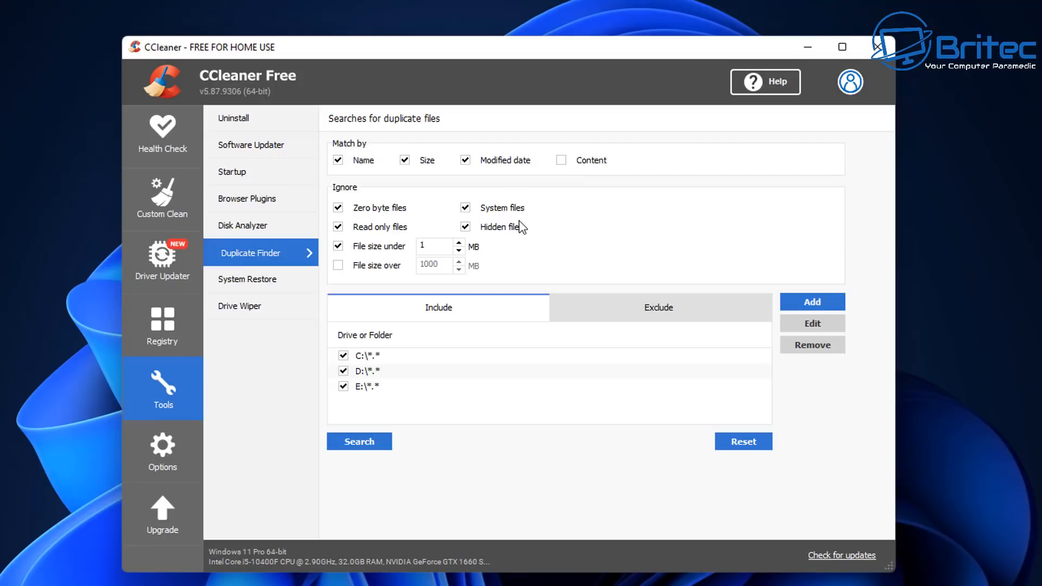
pyautogui.moveTo(546, 374)
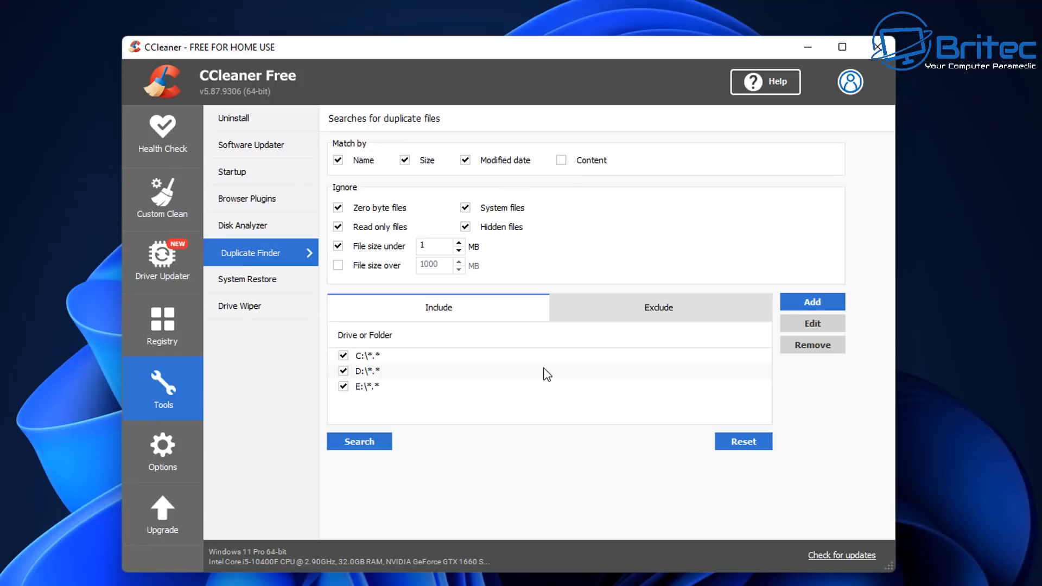
pyautogui.moveTo(351, 361)
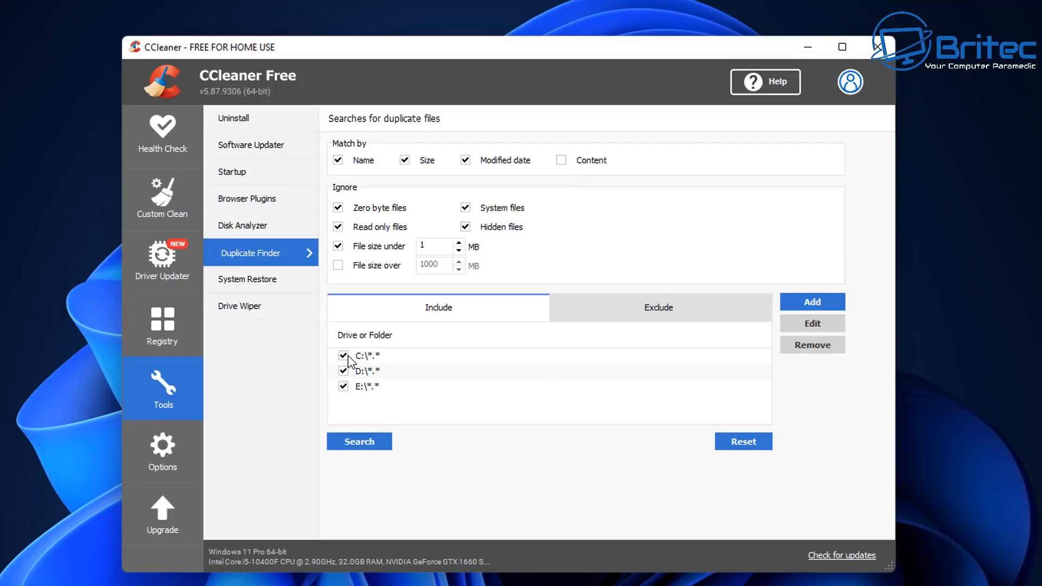
pyautogui.click(344, 355)
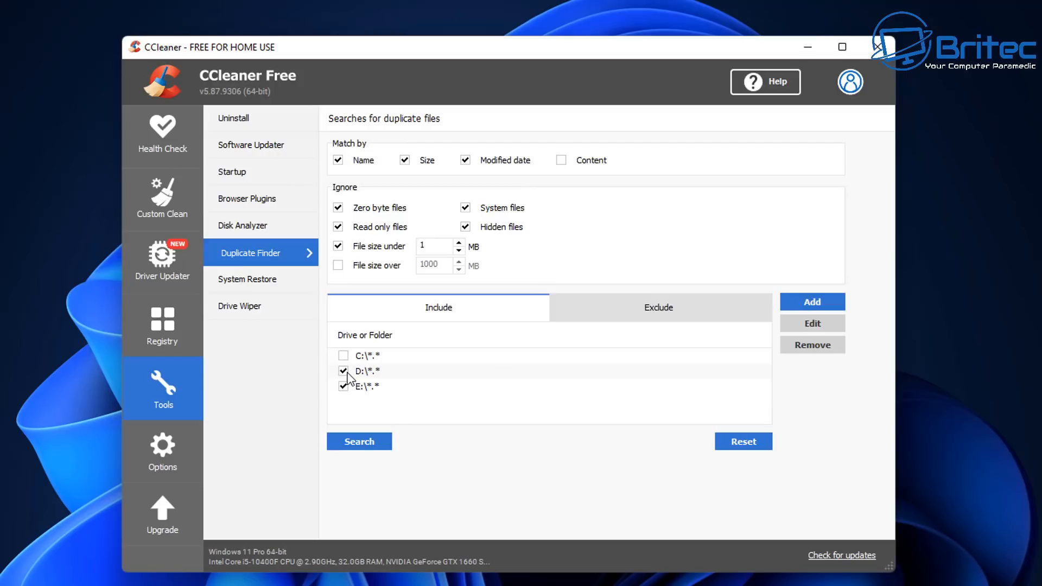
pyautogui.click(344, 370)
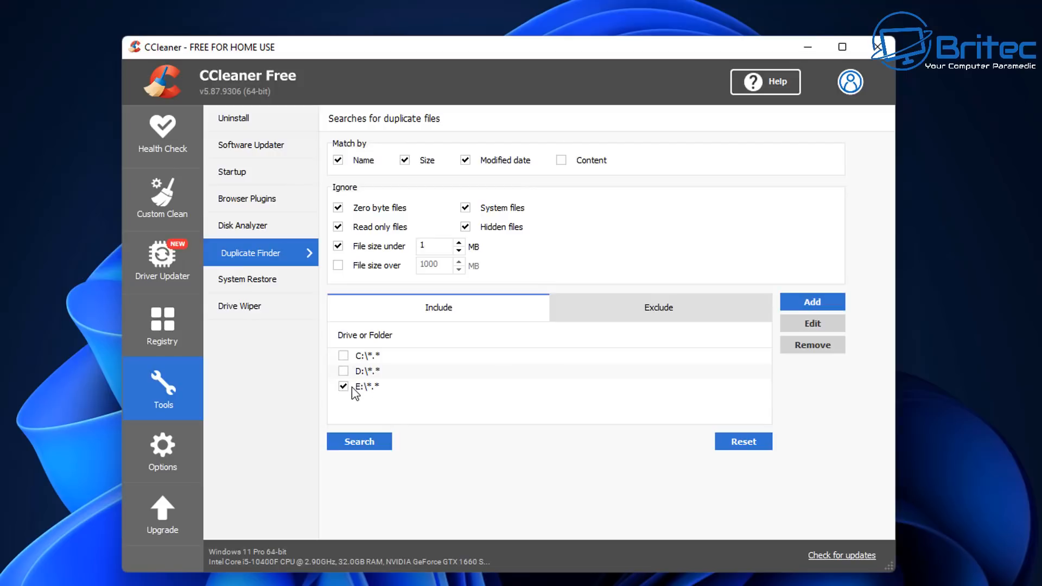
pyautogui.moveTo(362, 393)
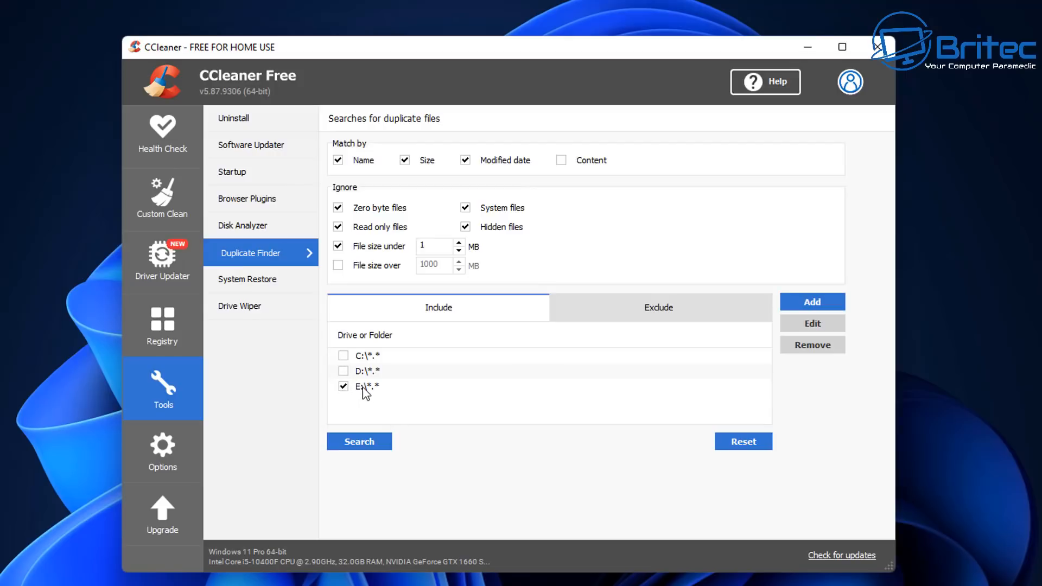
pyautogui.moveTo(368, 392)
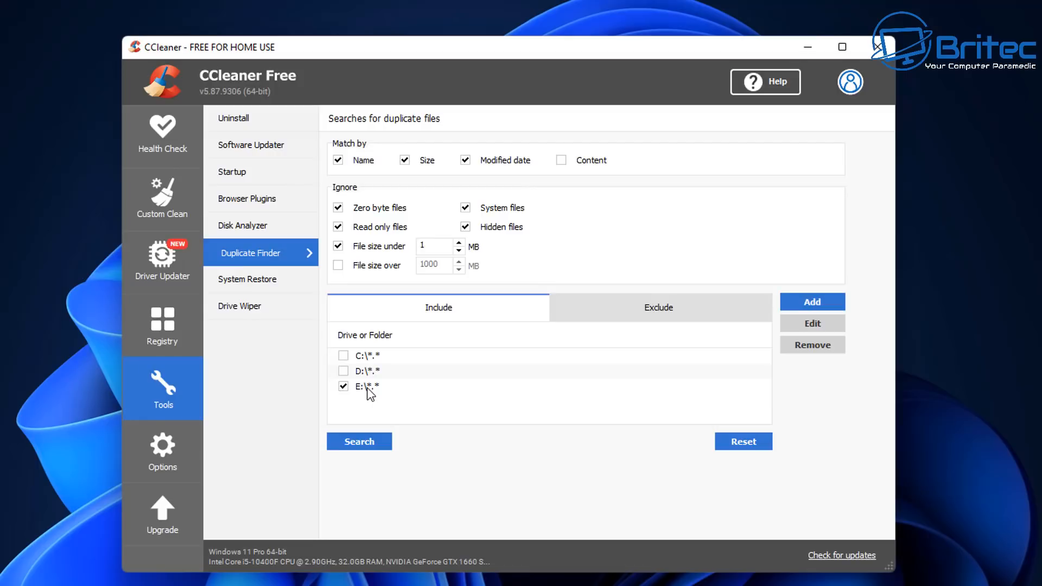
pyautogui.moveTo(410, 370)
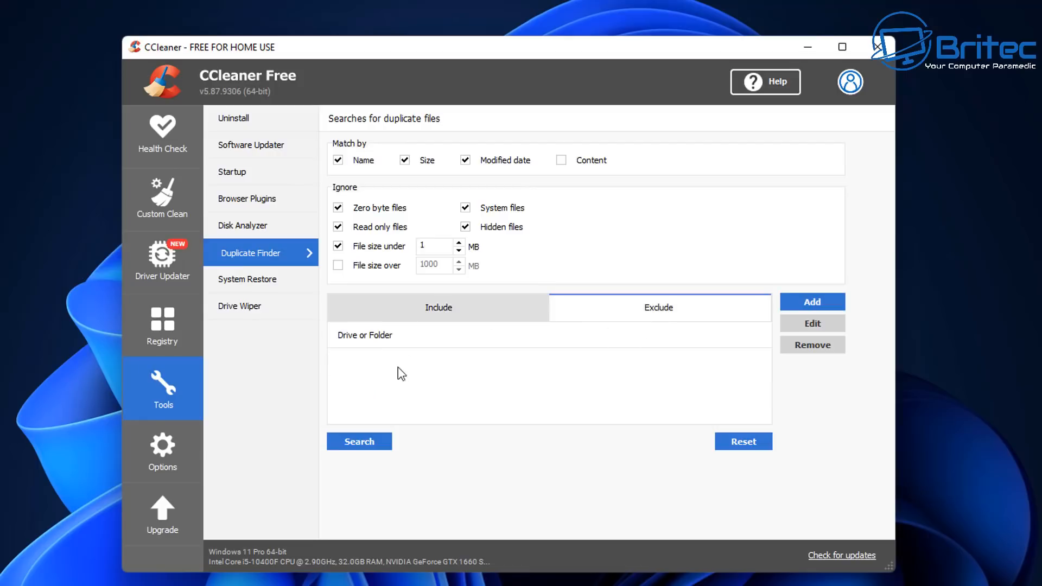
pyautogui.moveTo(374, 358)
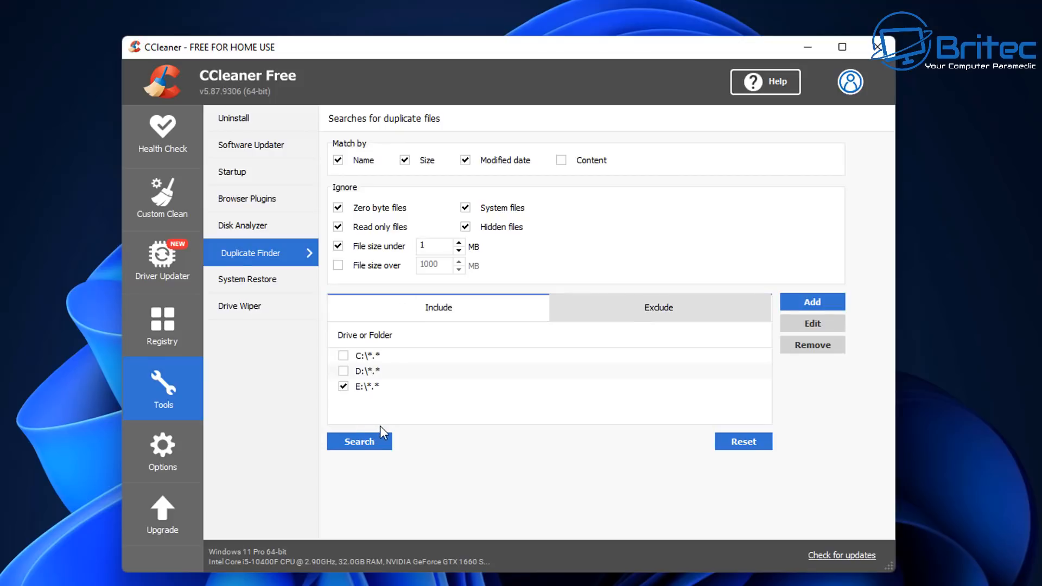
# Start the Duplicate Finder search on drive E
pyautogui.click(358, 441)
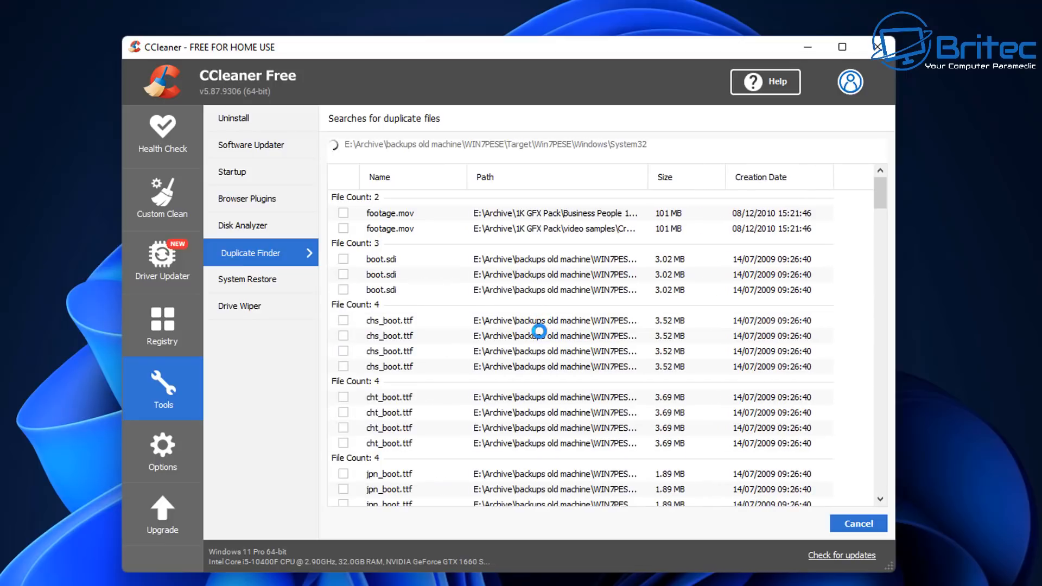
pyautogui.moveTo(539, 352)
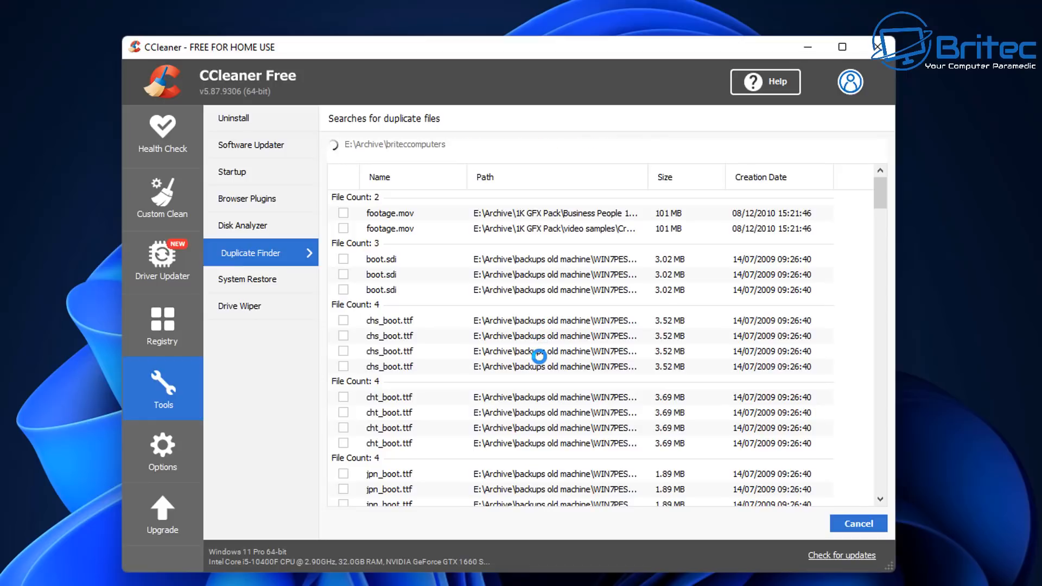
pyautogui.moveTo(539, 365)
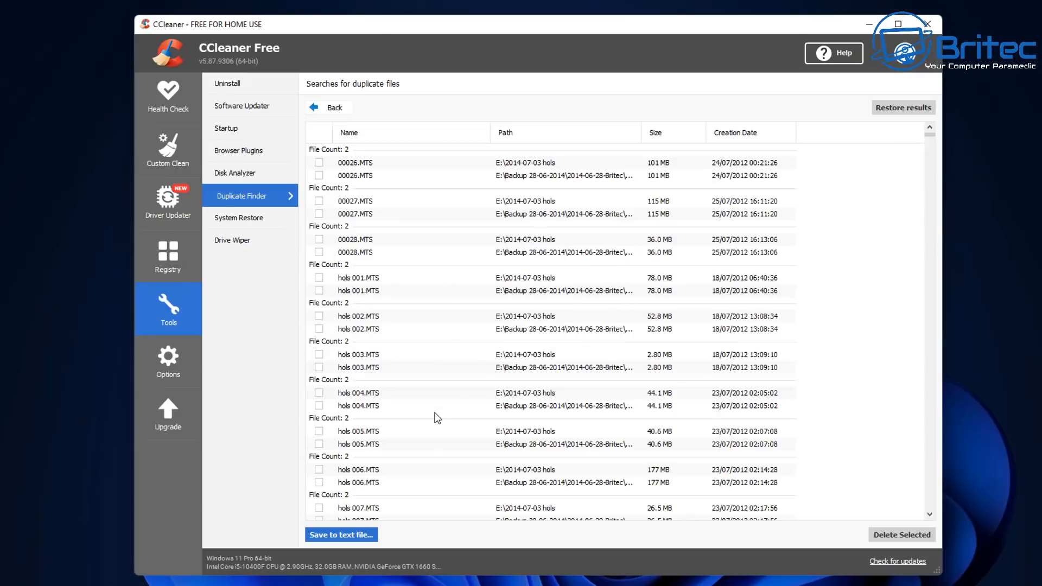
pyautogui.moveTo(376, 420)
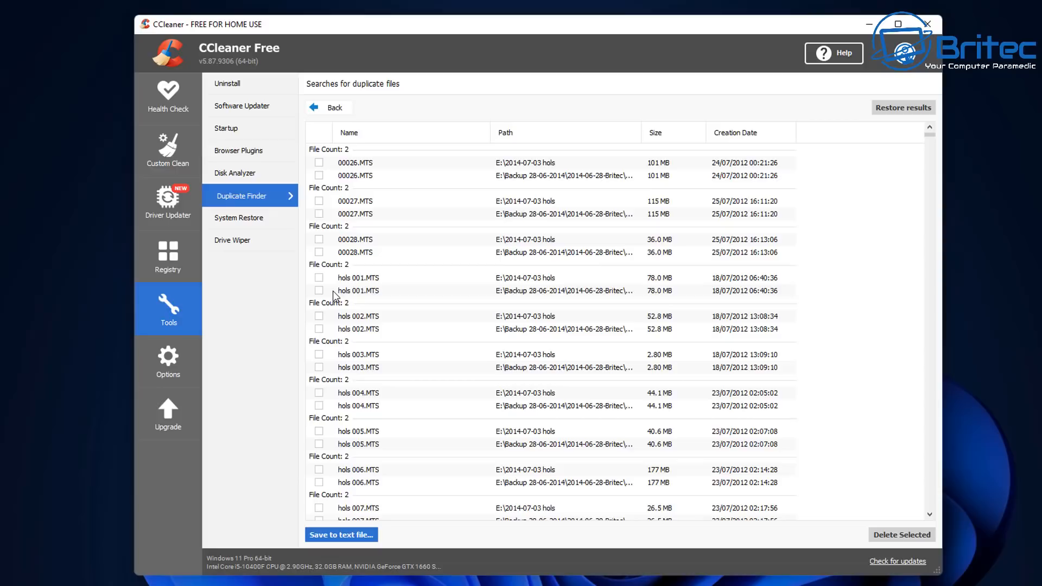
pyautogui.moveTo(643, 296)
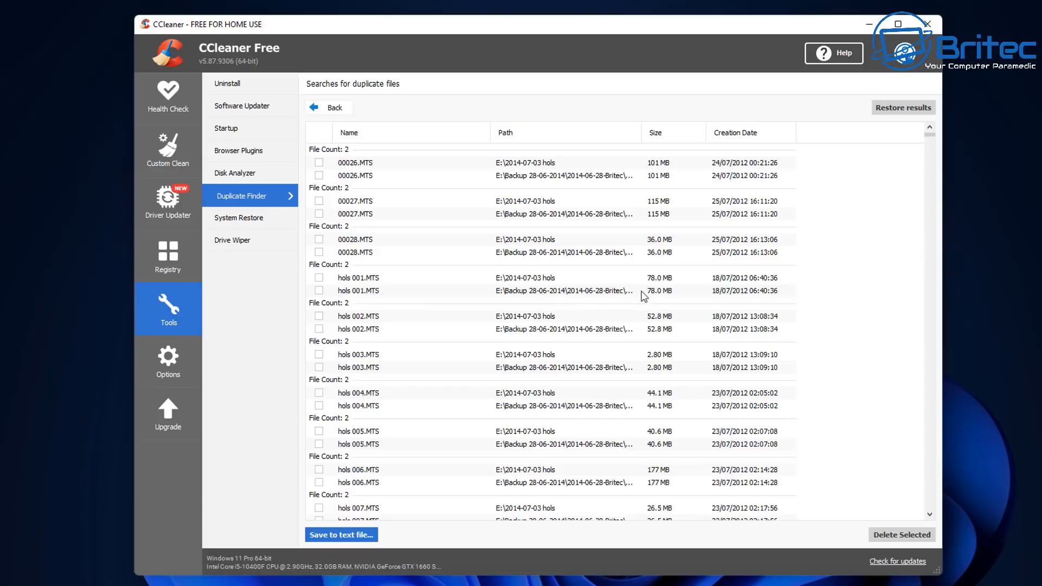
pyautogui.moveTo(662, 284)
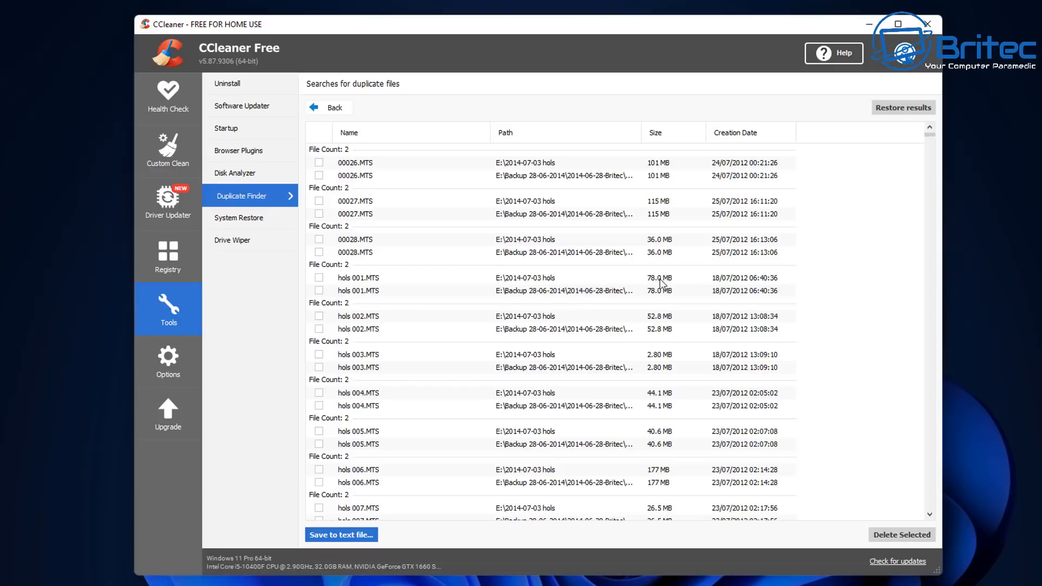
pyautogui.moveTo(684, 478)
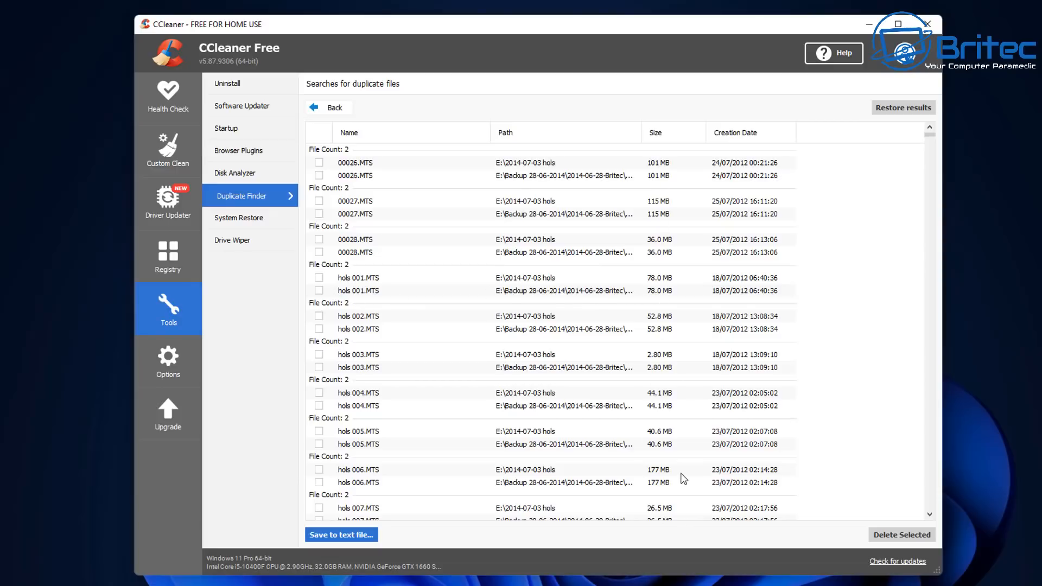
pyautogui.moveTo(657, 459)
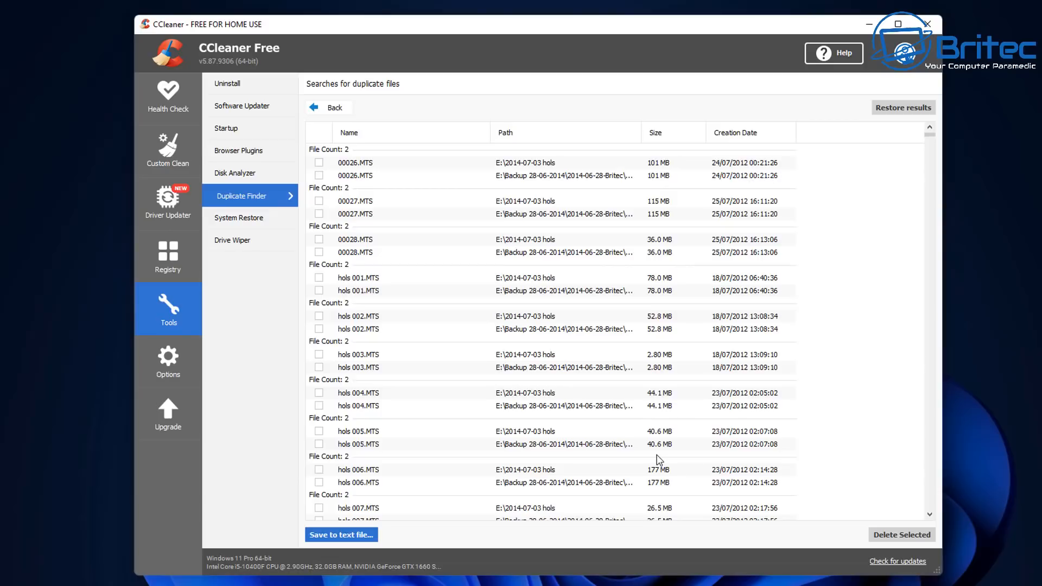
pyautogui.scroll(-3)
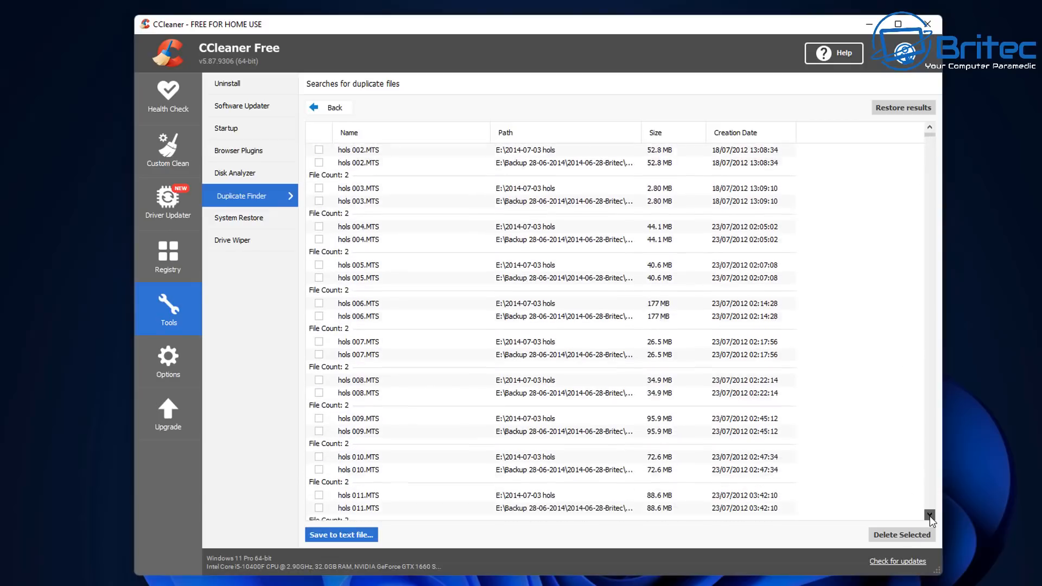
pyautogui.scroll(-3)
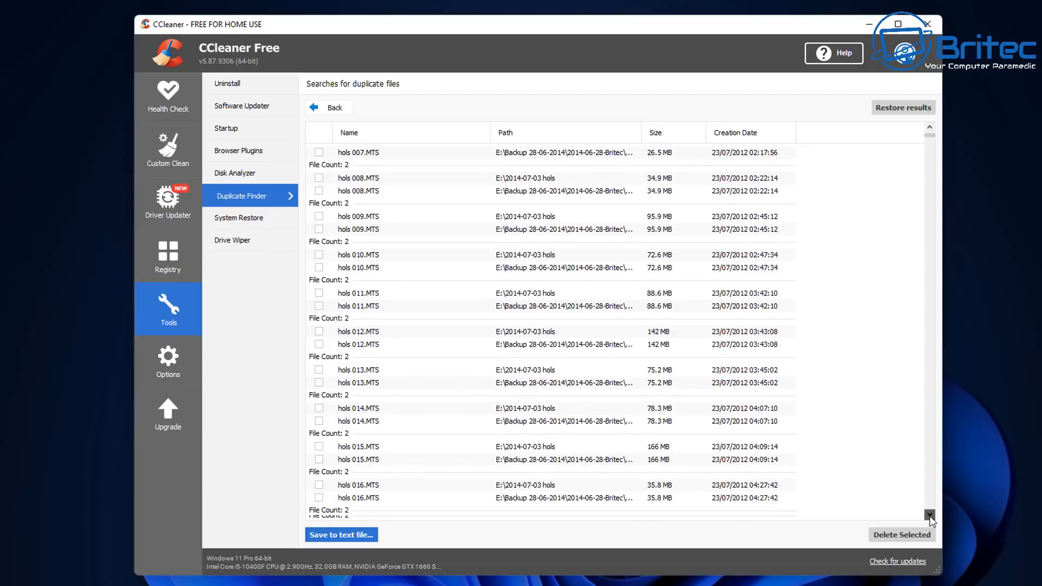
pyautogui.scroll(-3)
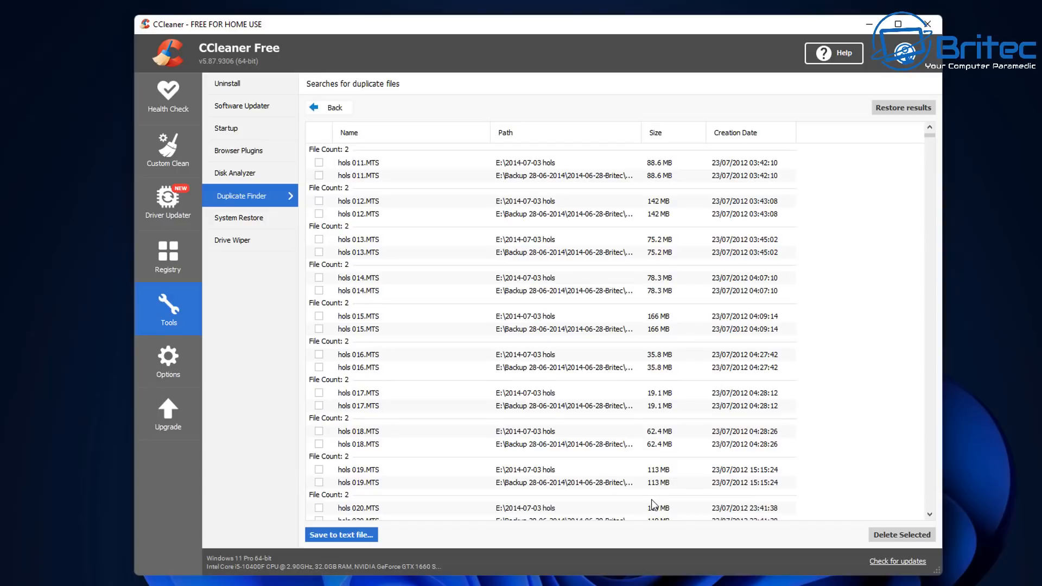
pyautogui.moveTo(518, 370)
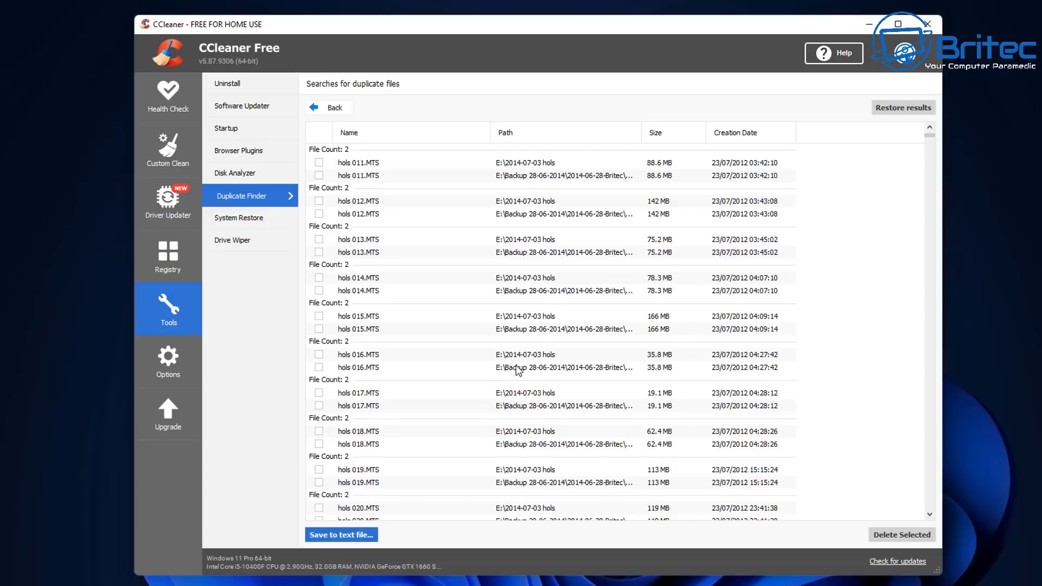
pyautogui.moveTo(539, 361)
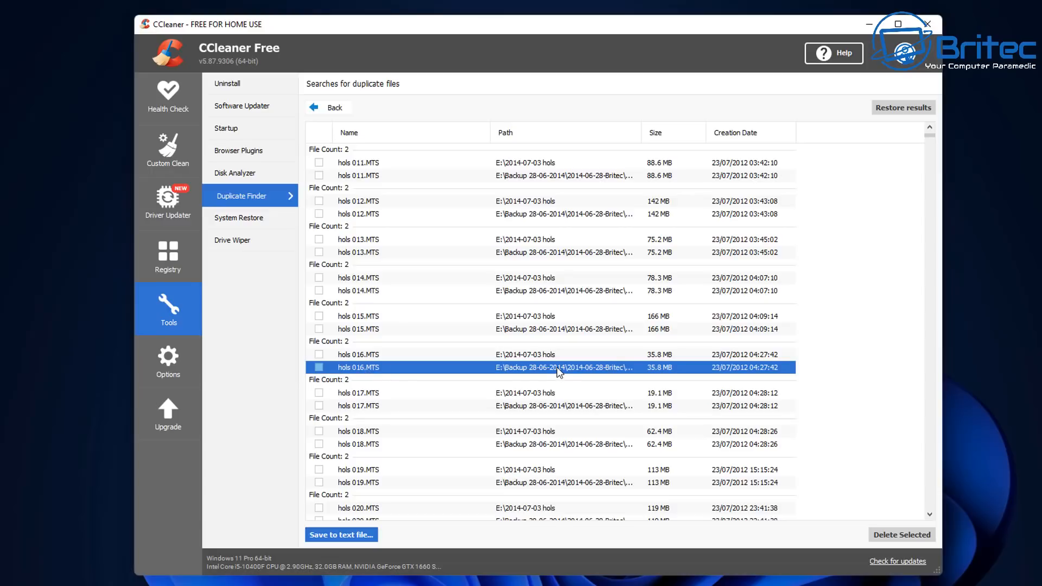
# Open the containing folder of the backup hols 016.MTS from its context menu
pyautogui.rightClick(558, 367)
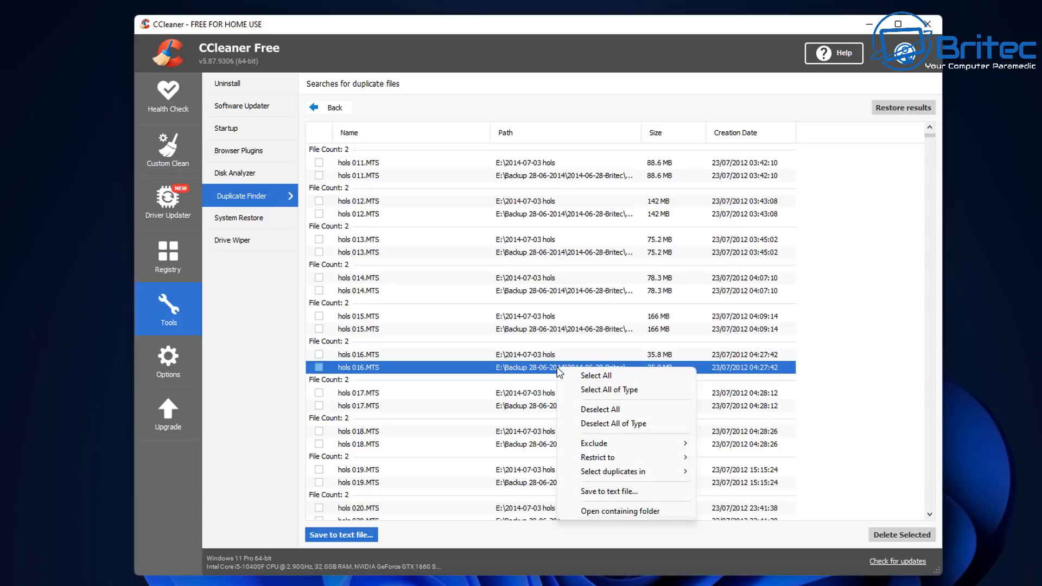
pyautogui.moveTo(624, 471)
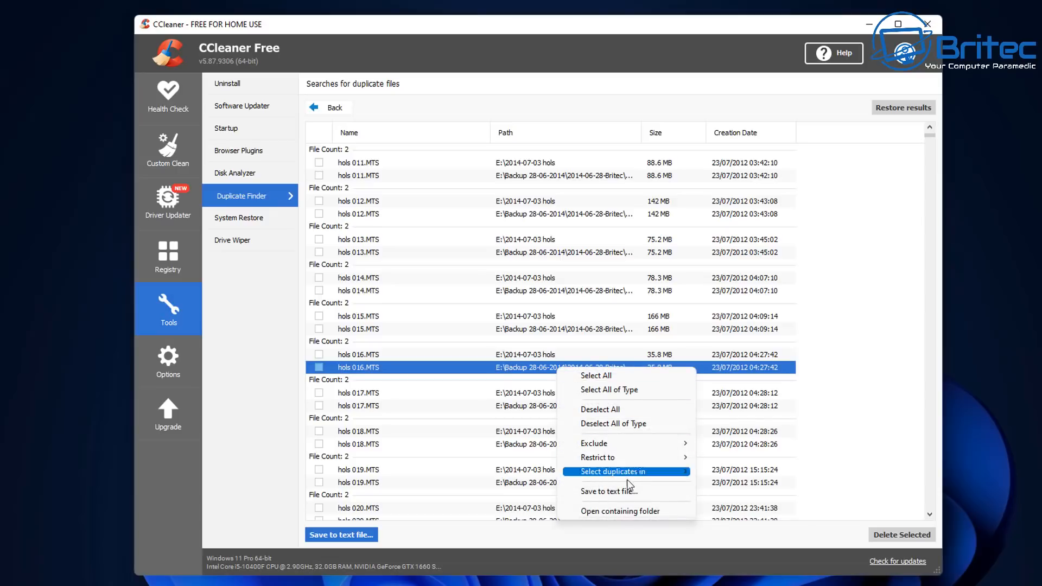
pyautogui.moveTo(631, 511)
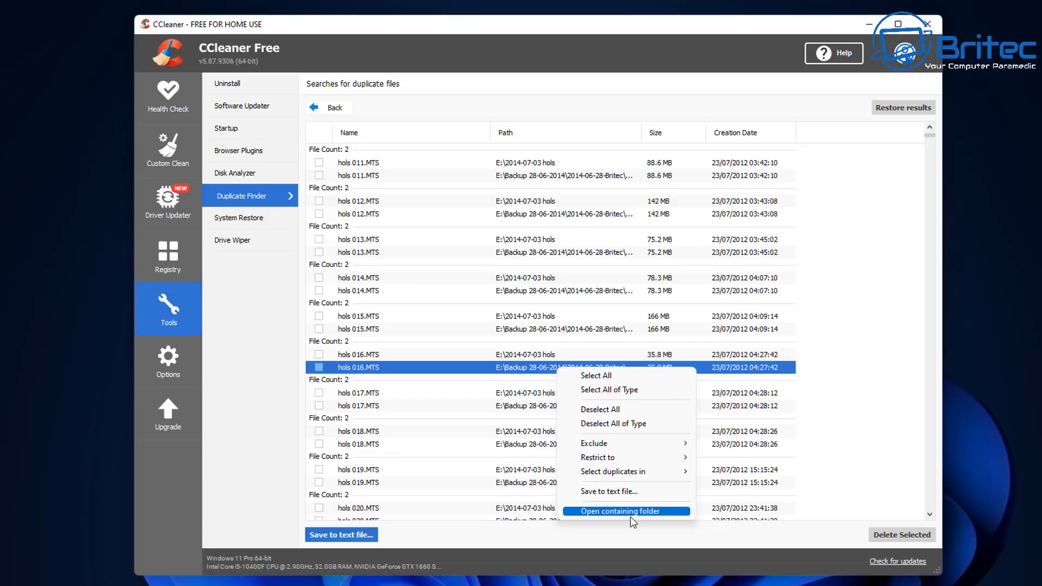
pyautogui.click(622, 511)
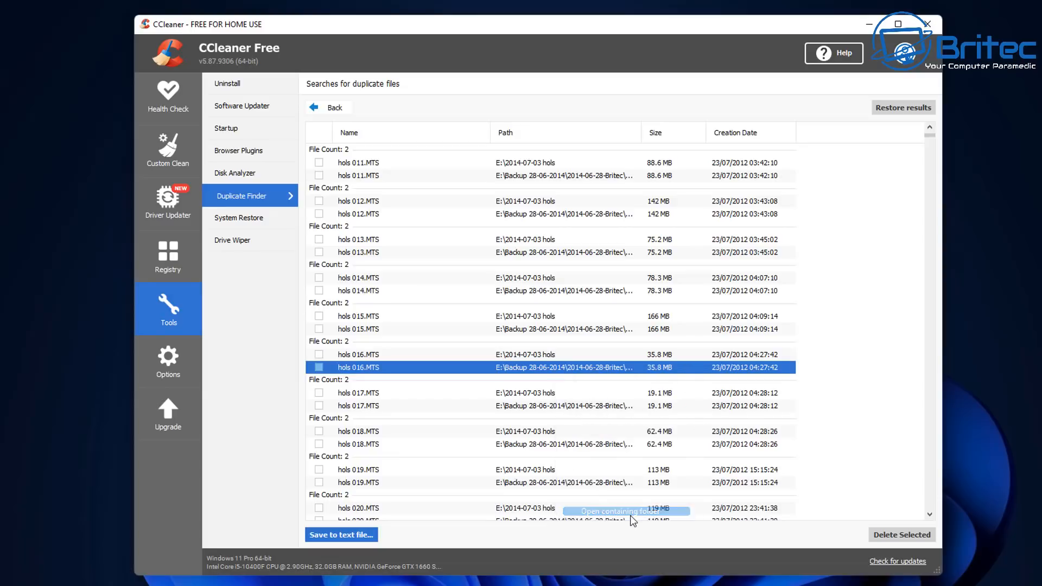
# Browse the 28-item '2014-07-03 hols' folder, then return to CCleaner's results
pyautogui.click(624, 511)
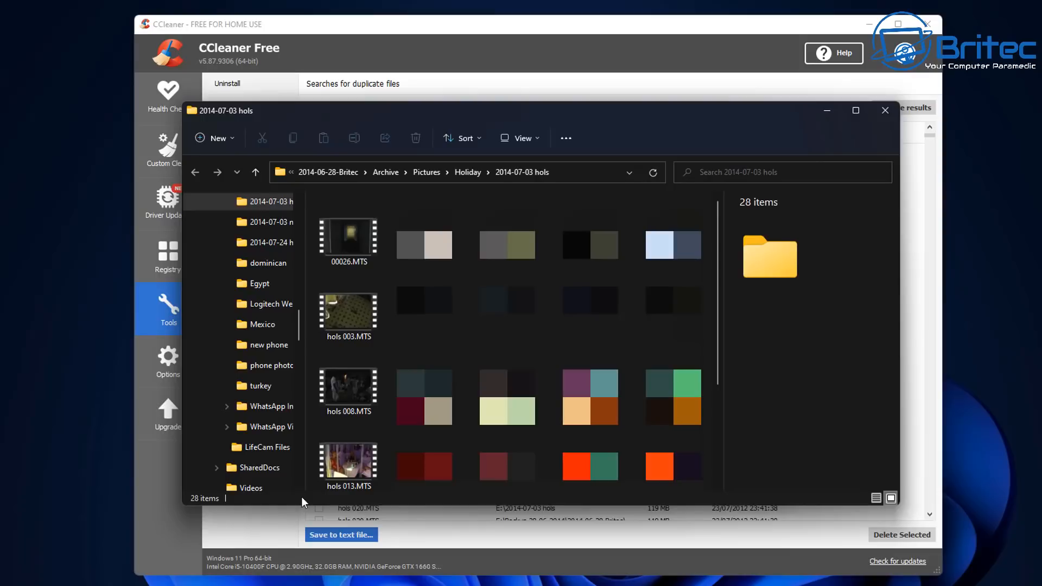
pyautogui.moveTo(269, 509)
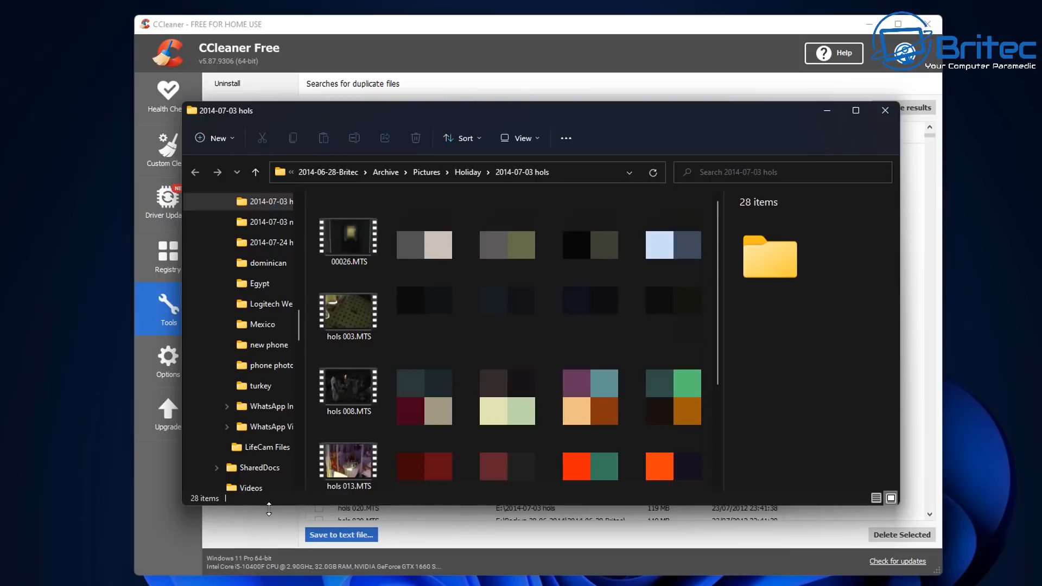
pyautogui.moveTo(530, 184)
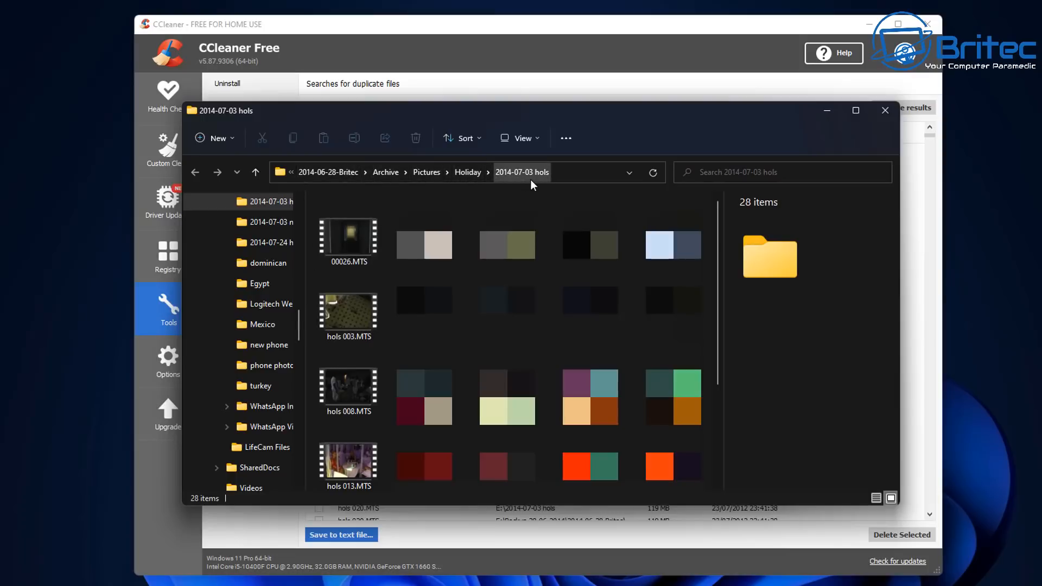
pyautogui.moveTo(528, 189)
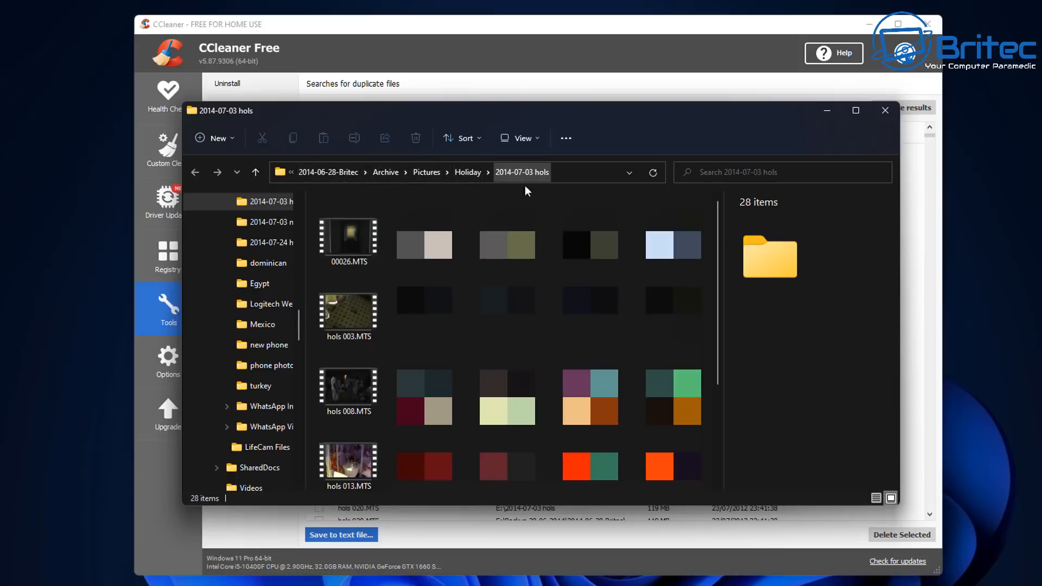
pyautogui.click(885, 110)
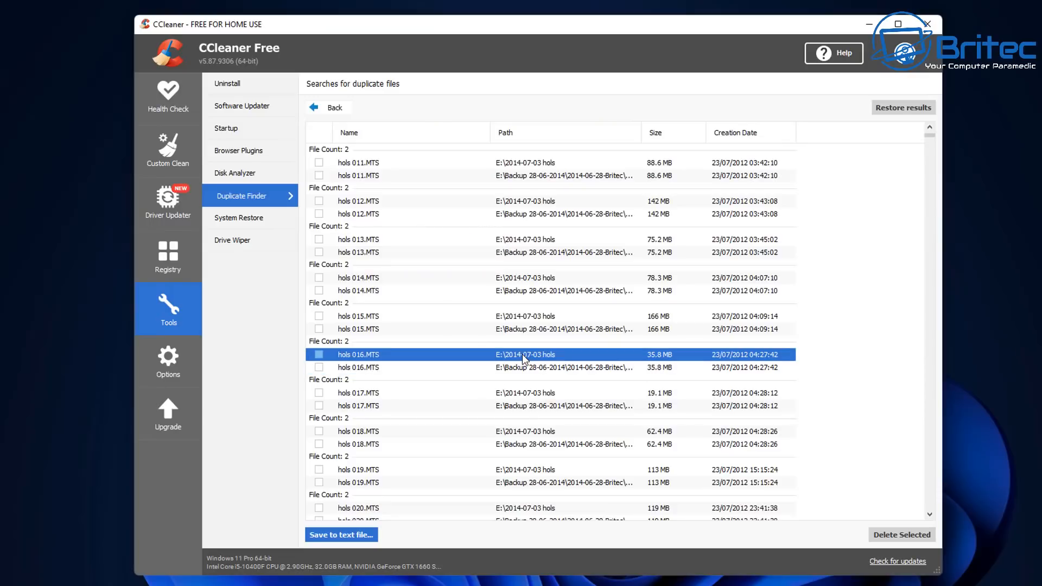
pyautogui.rightClick(524, 354)
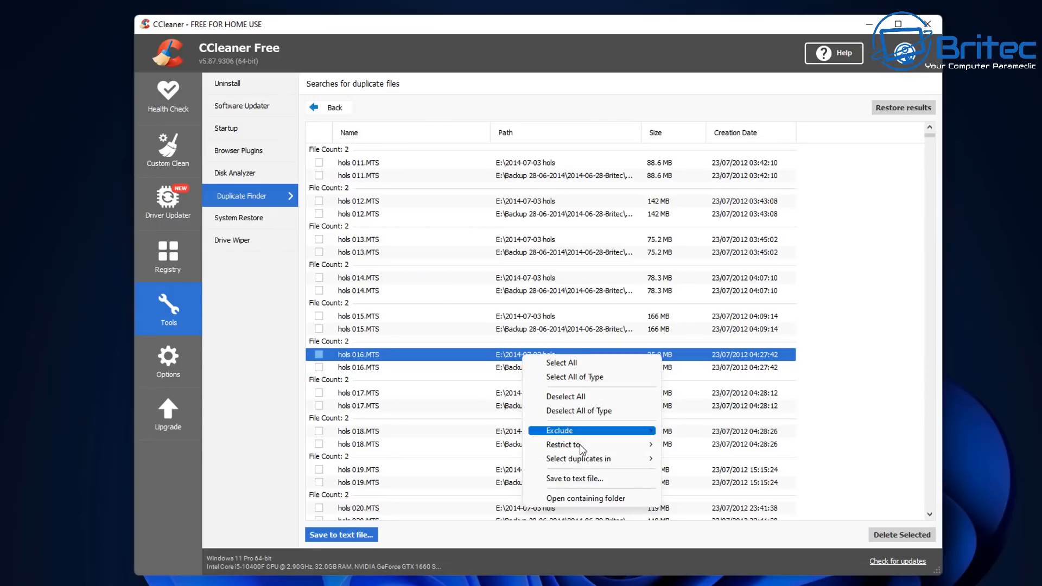
pyautogui.moveTo(596, 507)
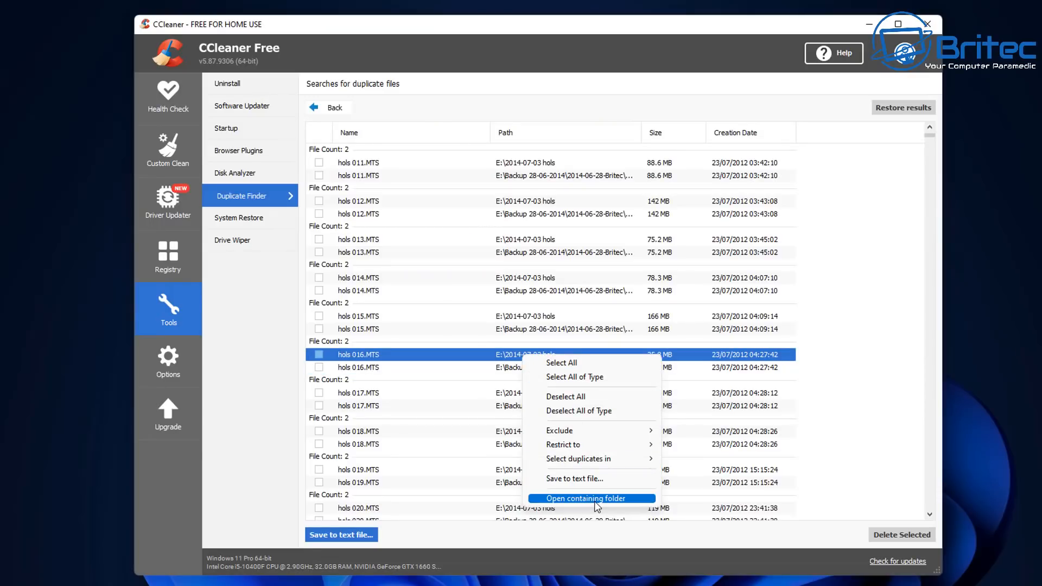
pyautogui.click(584, 498)
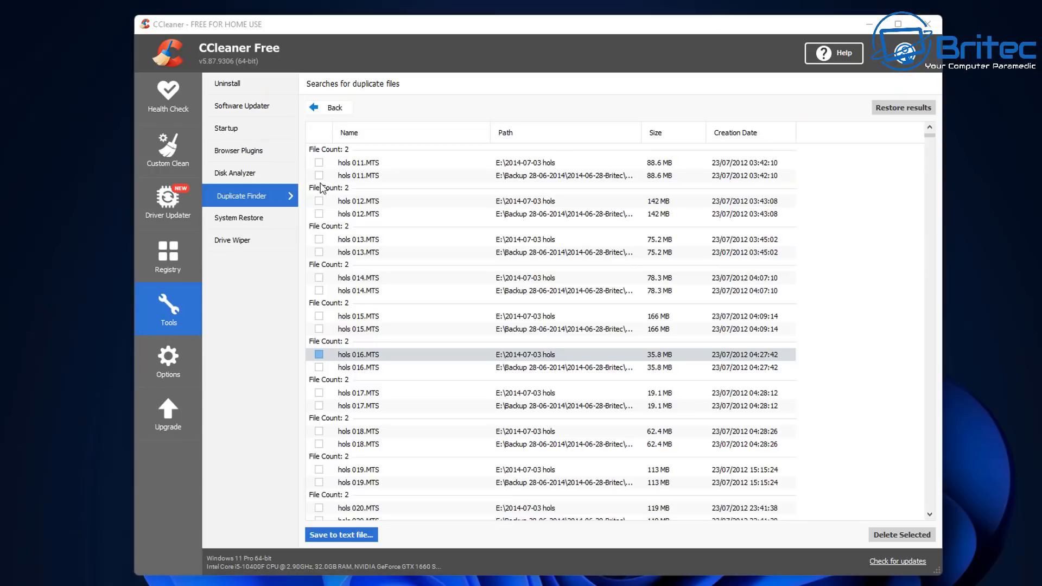
pyautogui.moveTo(321, 184)
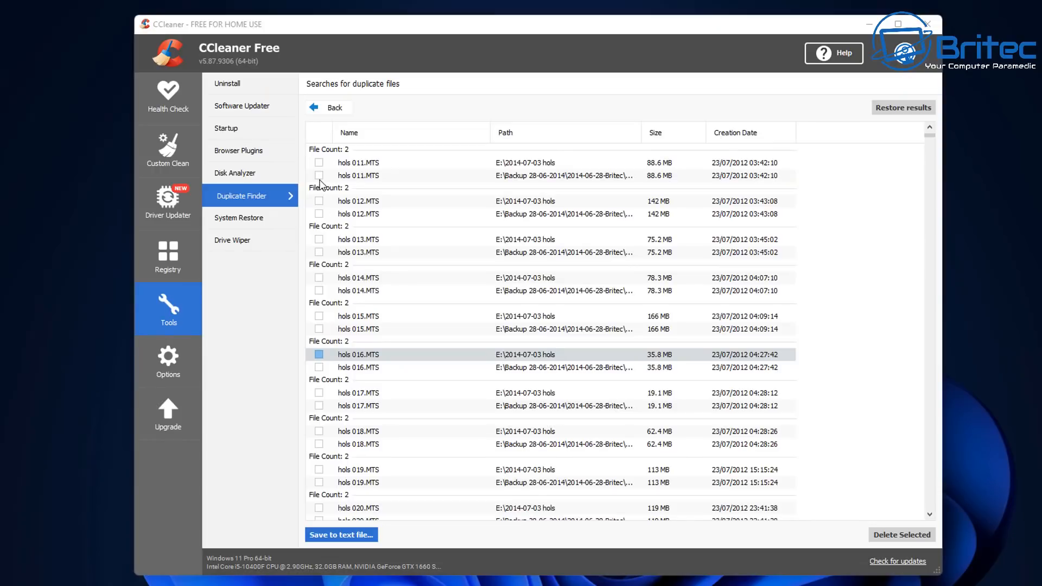
# Mark backup copies hols 011, 012, 013 and 016.MTS for deletion and scroll the list
pyautogui.click(319, 176)
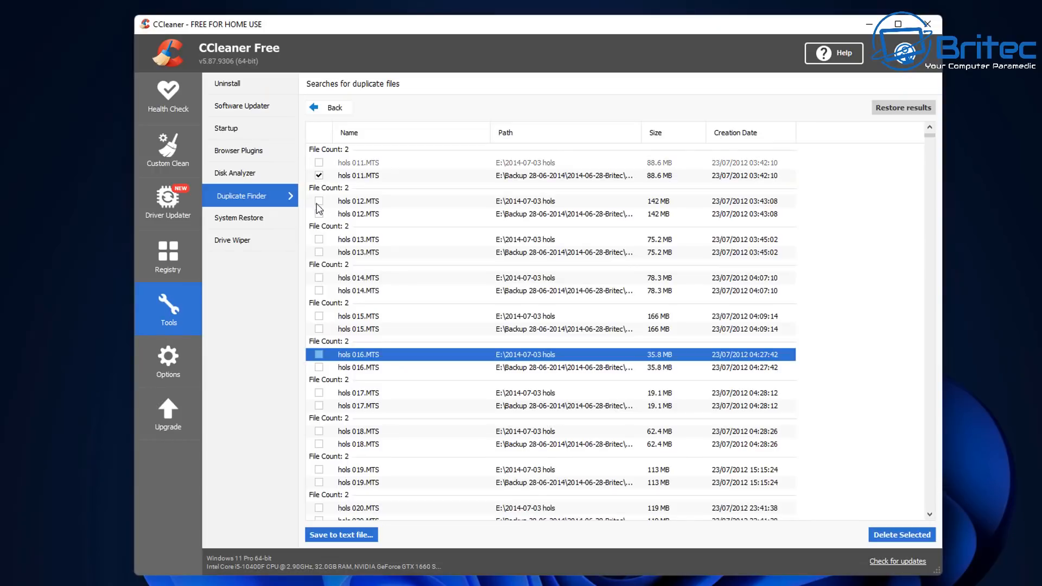
pyautogui.moveTo(320, 370)
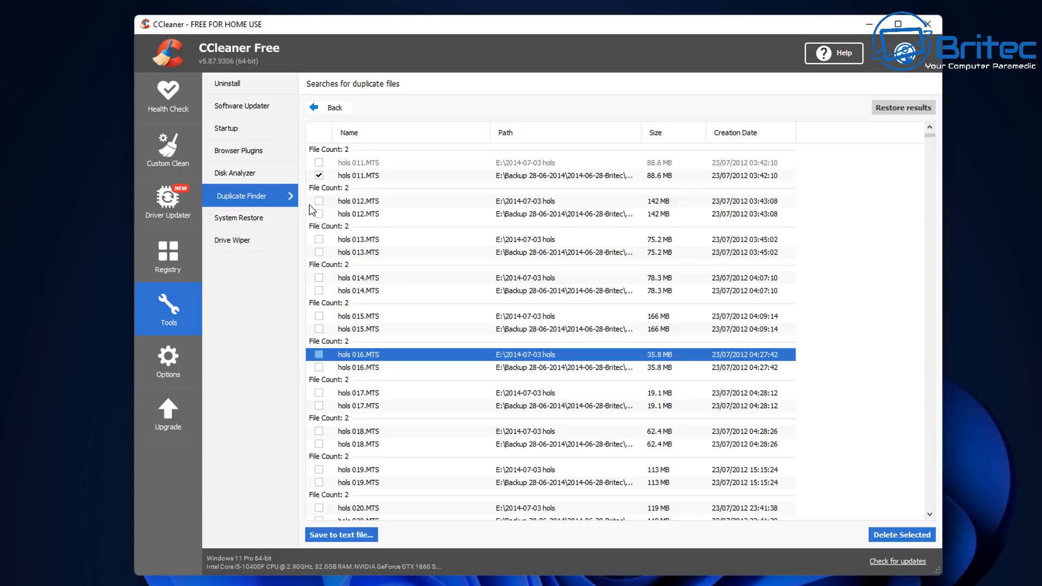
pyautogui.click(319, 213)
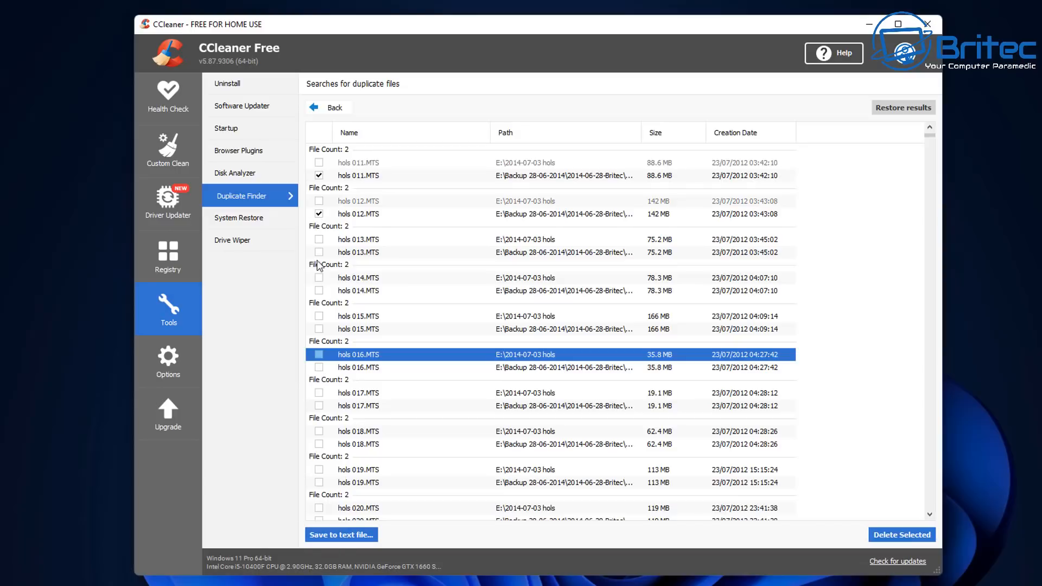
pyautogui.click(319, 252)
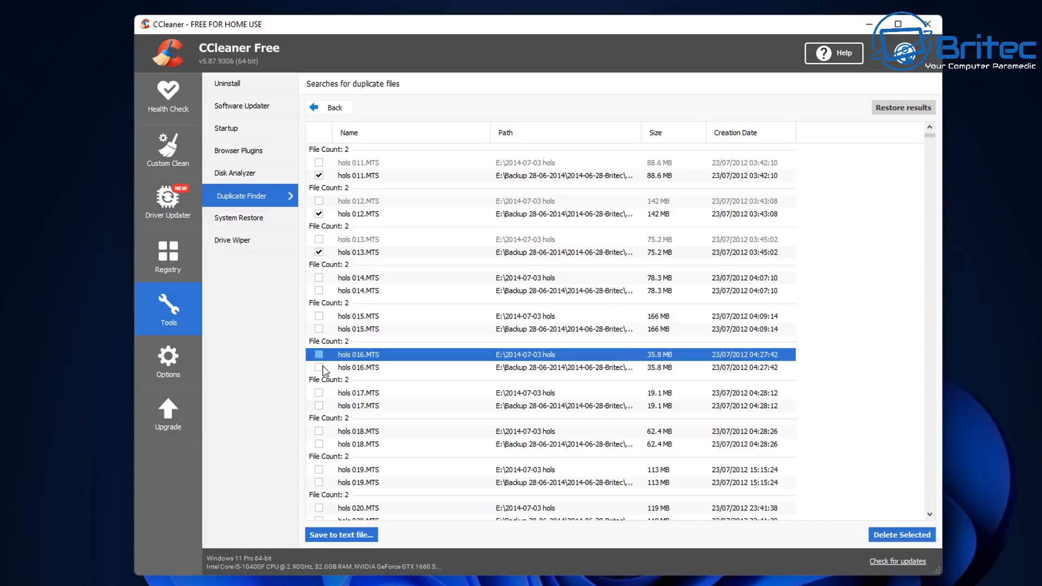
pyautogui.click(319, 290)
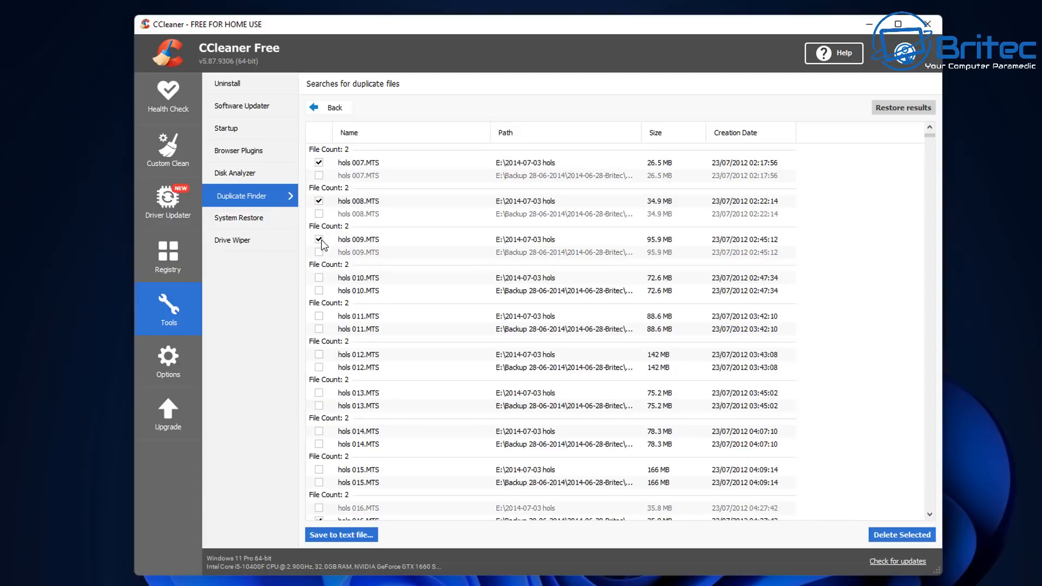
pyautogui.scroll(3)
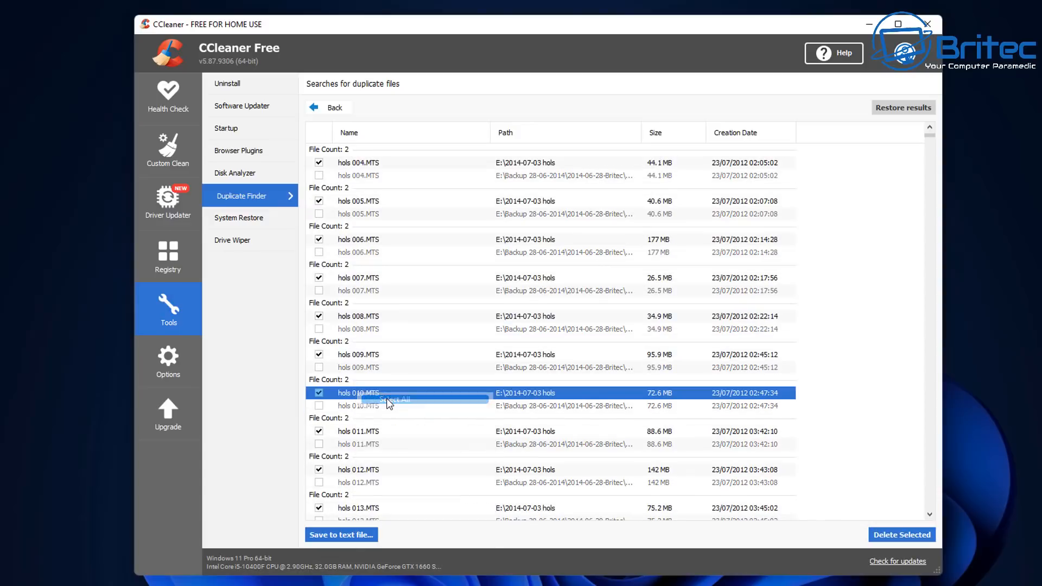
pyautogui.scroll(-3)
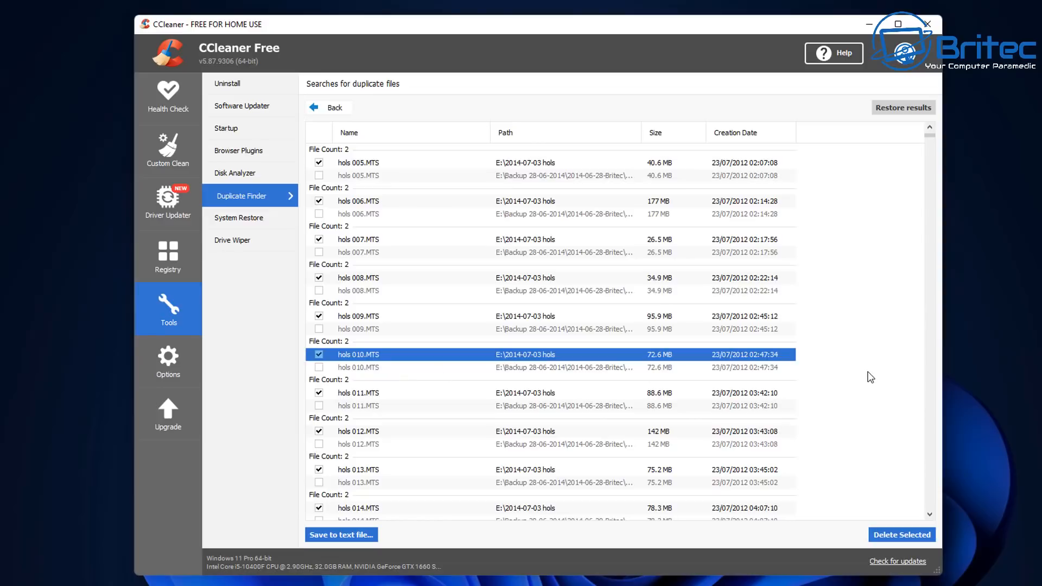
pyautogui.moveTo(935, 528)
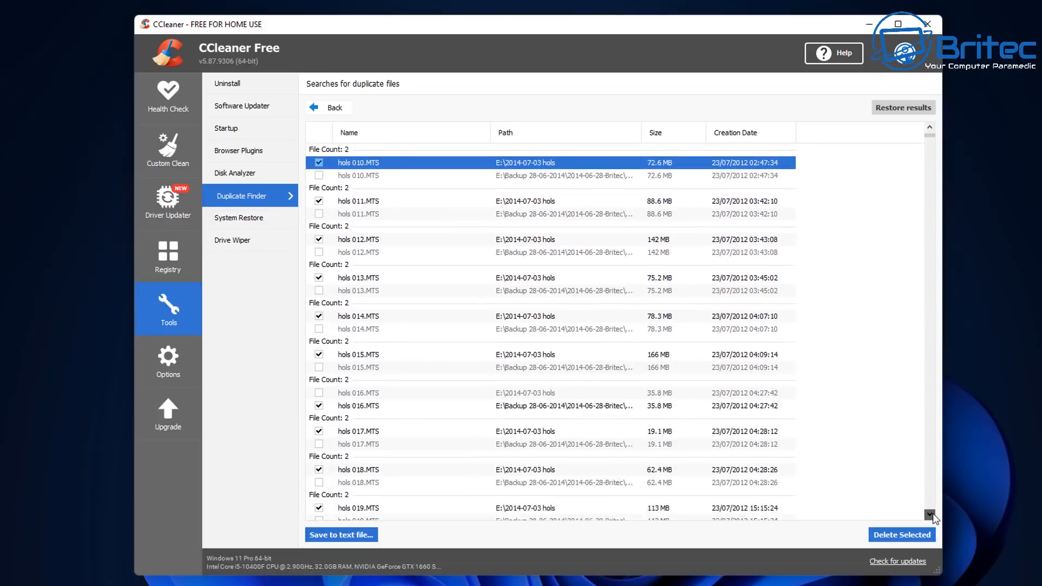
pyautogui.scroll(-3)
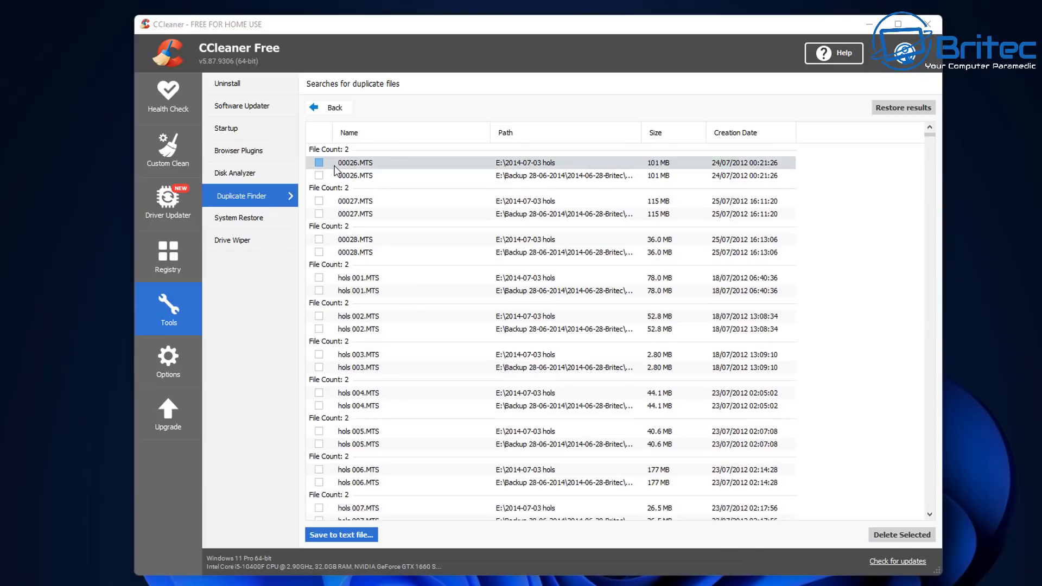
# Mark the first 00026.MTS copy and permanently delete it, confirming the success message
pyautogui.click(319, 163)
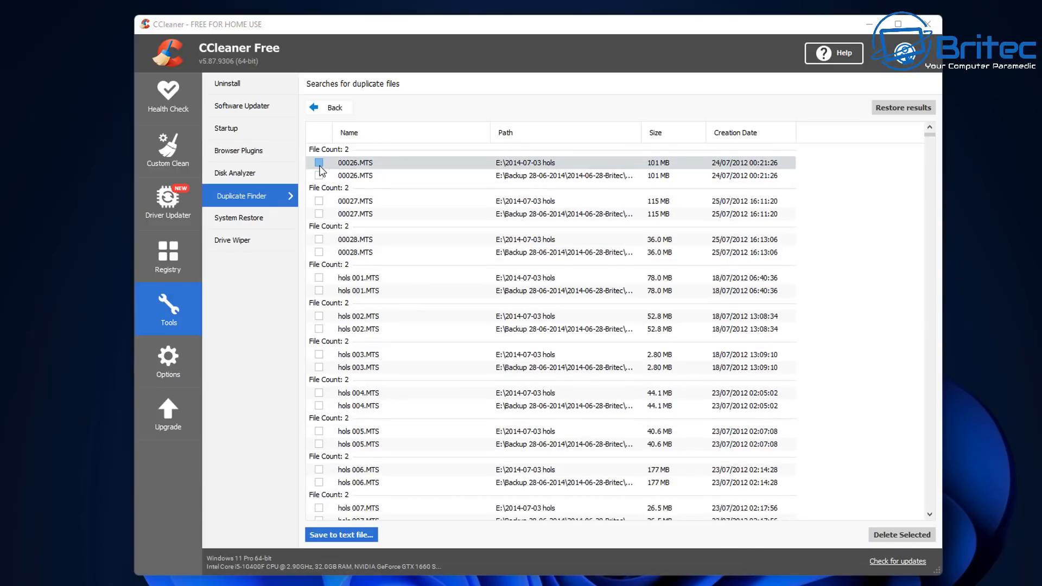
pyautogui.click(319, 163)
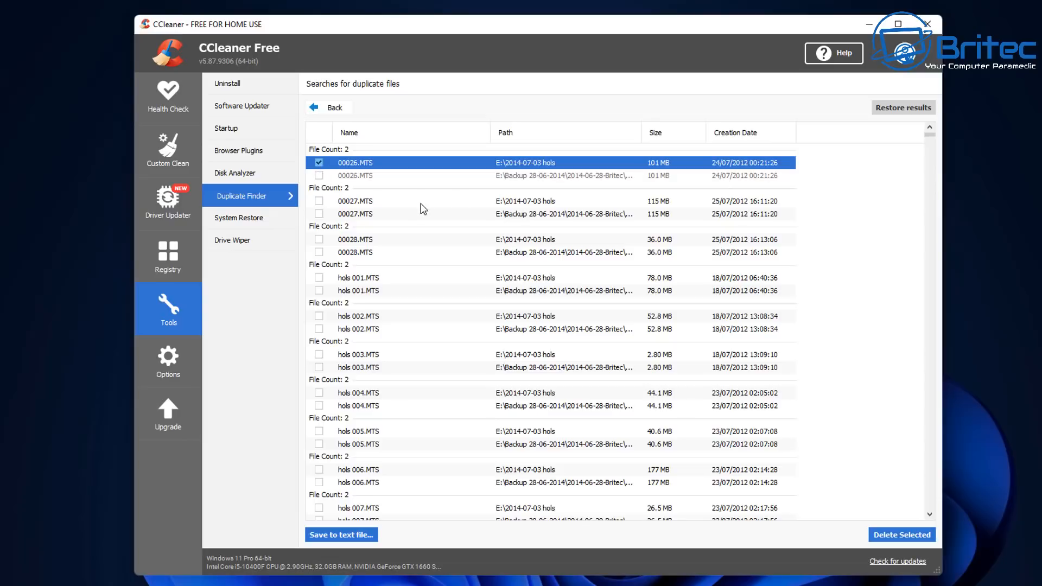
pyautogui.moveTo(883, 565)
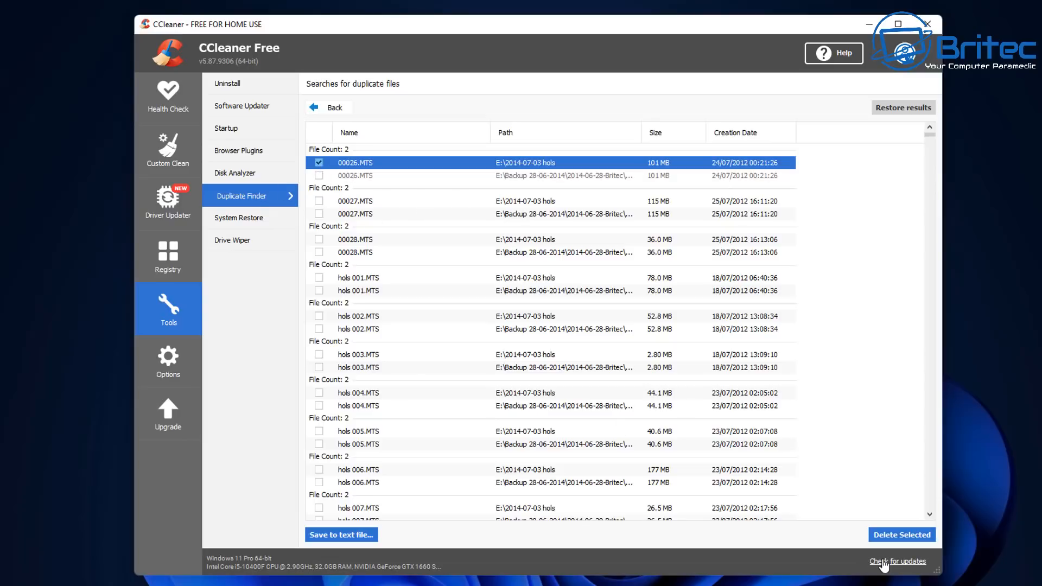
pyautogui.moveTo(900, 534)
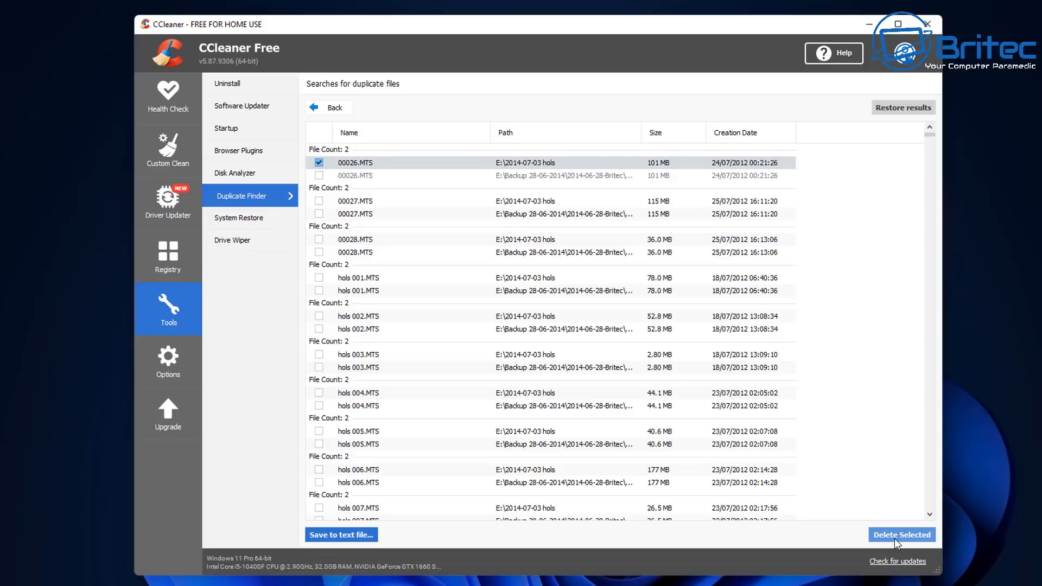
pyautogui.click(901, 534)
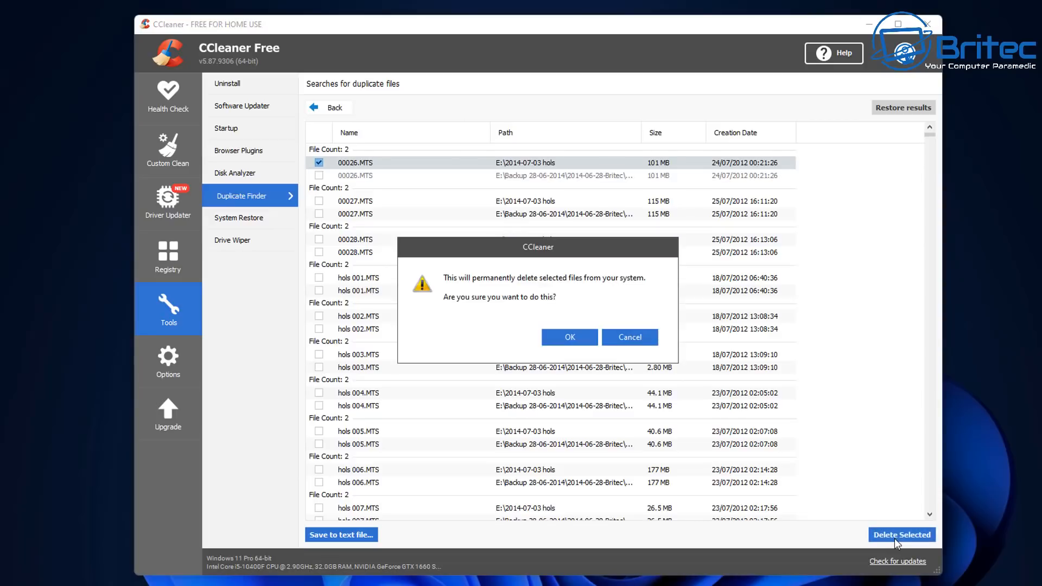
pyautogui.moveTo(569, 337)
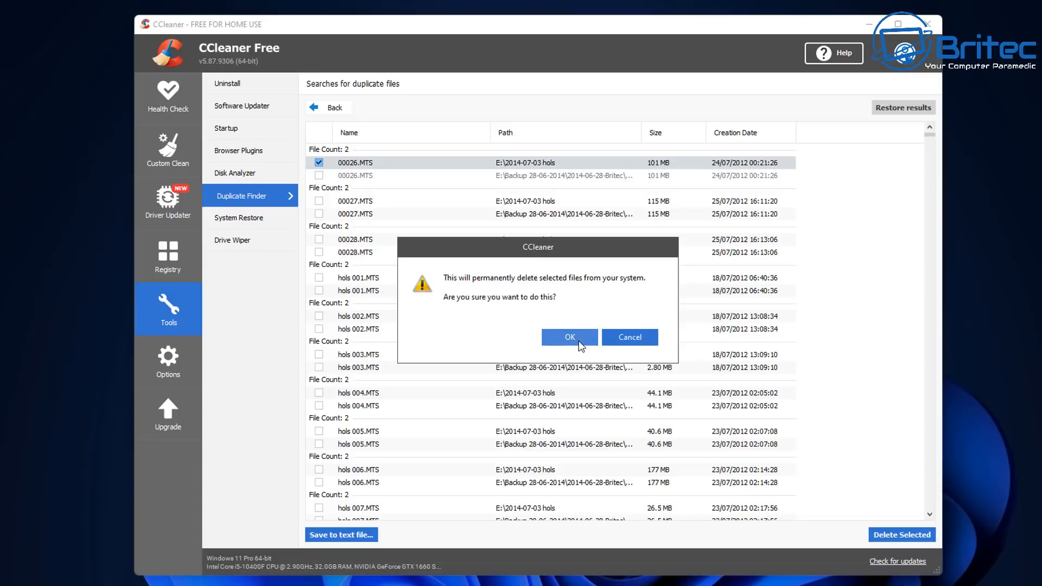
pyautogui.moveTo(630, 337)
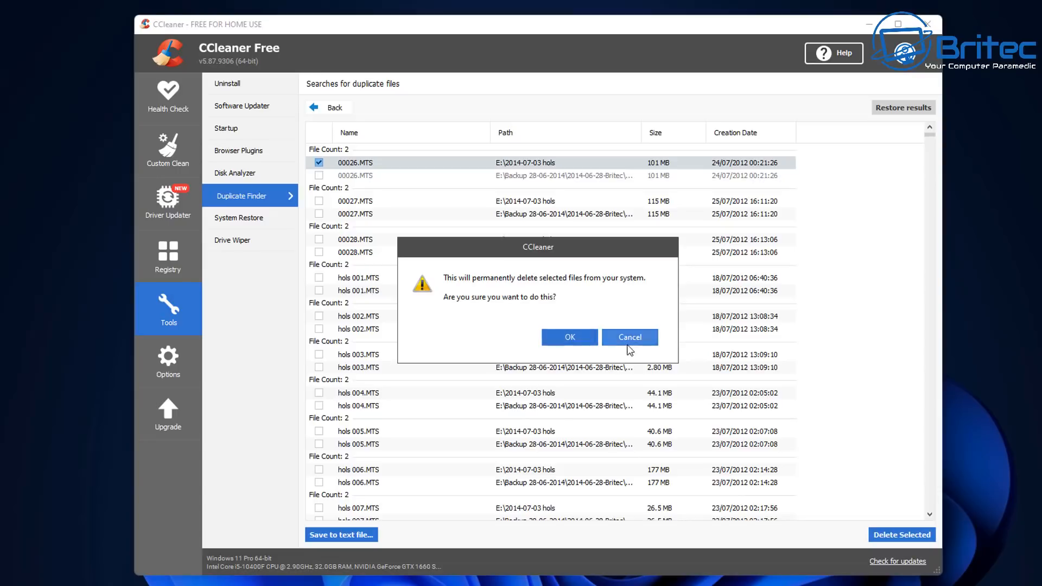
pyautogui.click(627, 337)
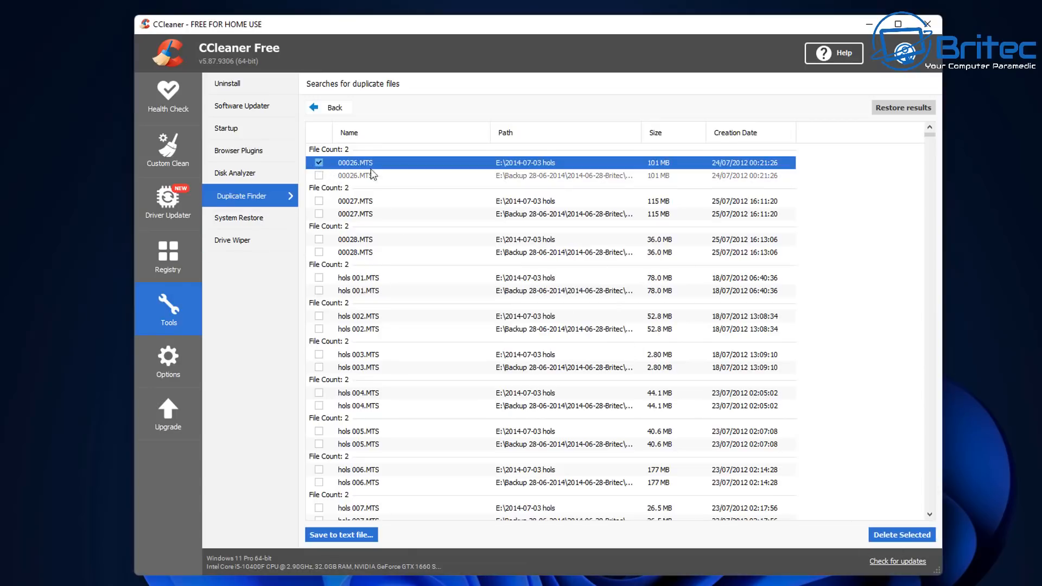
pyautogui.click(901, 534)
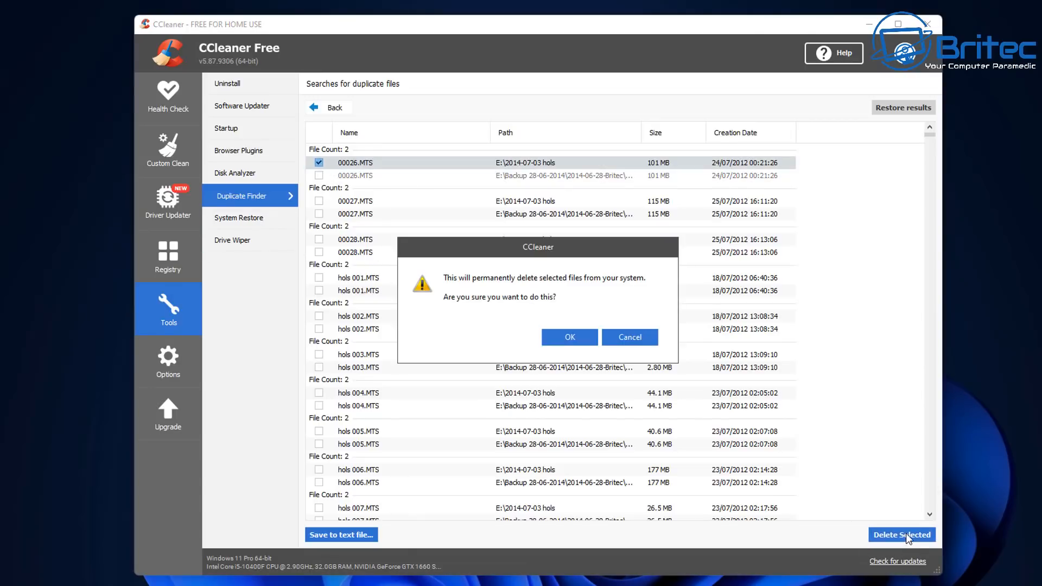
pyautogui.click(569, 337)
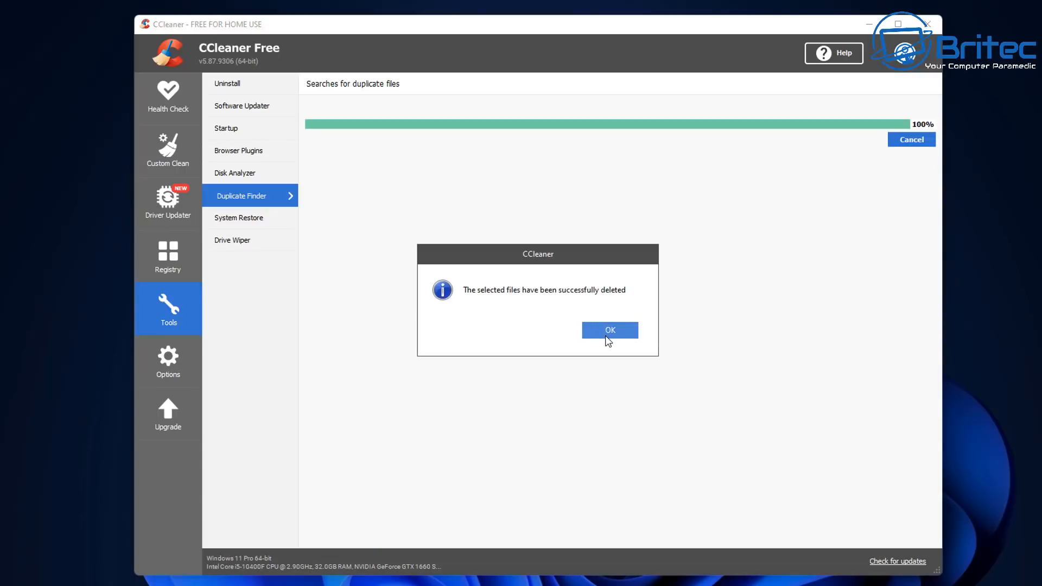
pyautogui.click(609, 330)
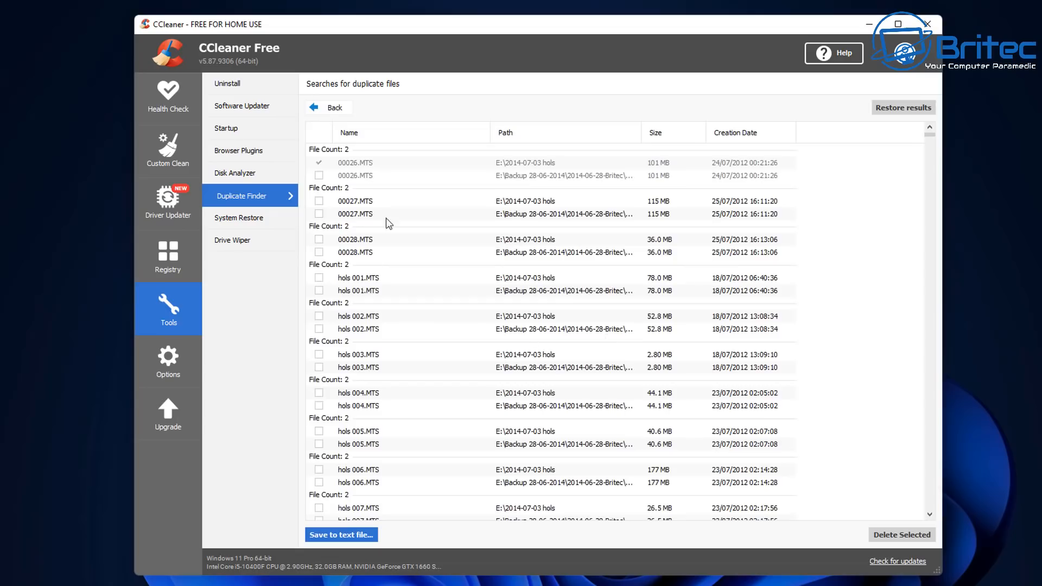
pyautogui.moveTo(405, 172)
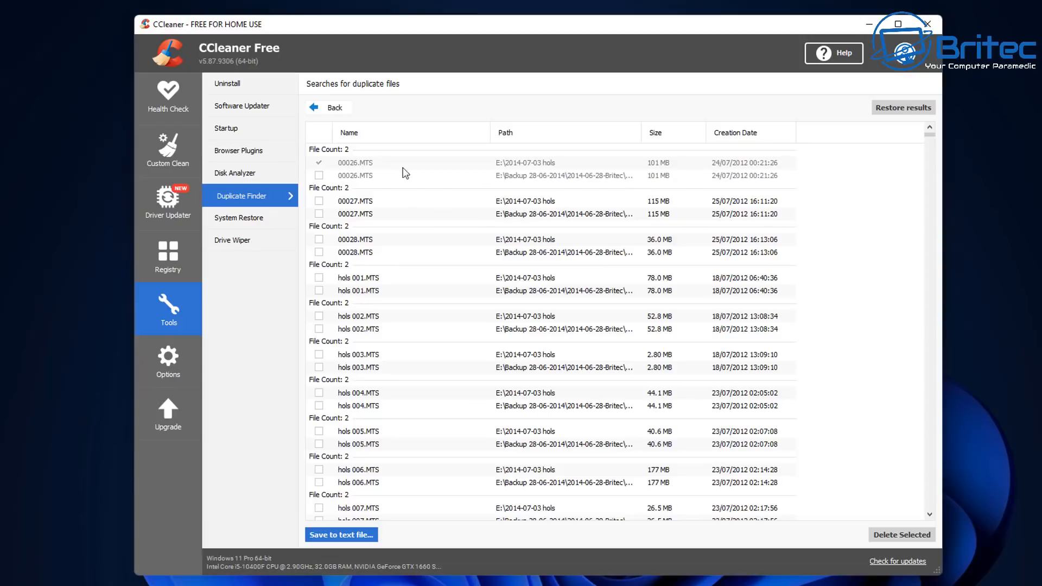
pyautogui.moveTo(325, 202)
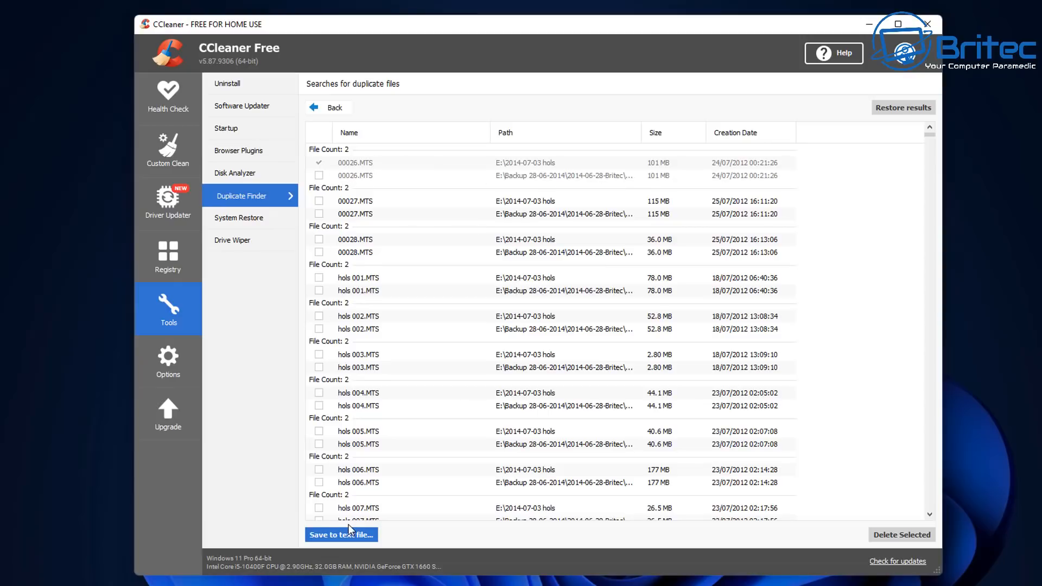
# Export the results to duplicate.txt in Documents and return to the search settings
pyautogui.click(341, 534)
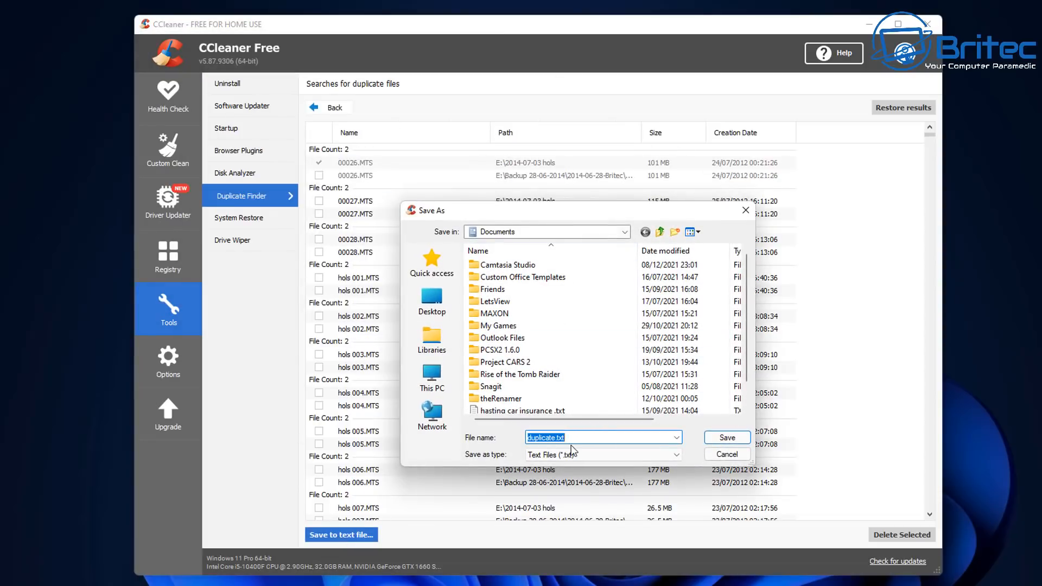
pyautogui.click(725, 454)
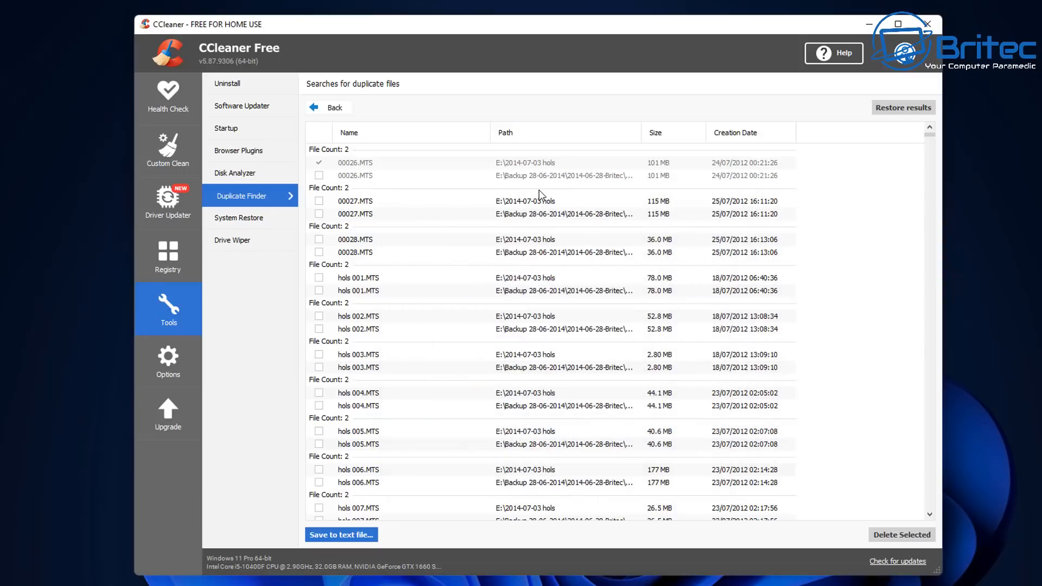
pyautogui.moveTo(889, 132)
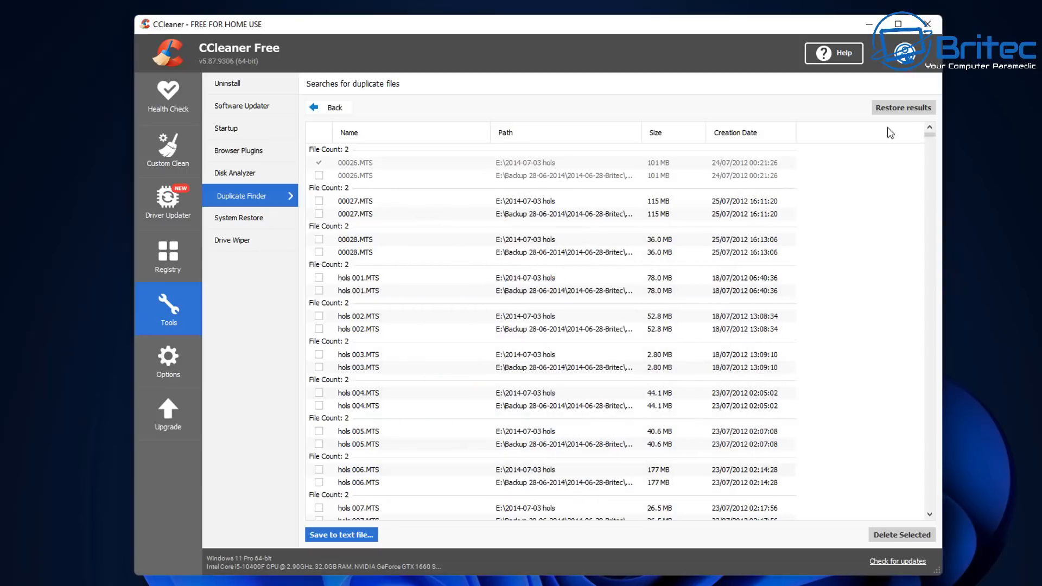
pyautogui.moveTo(897, 114)
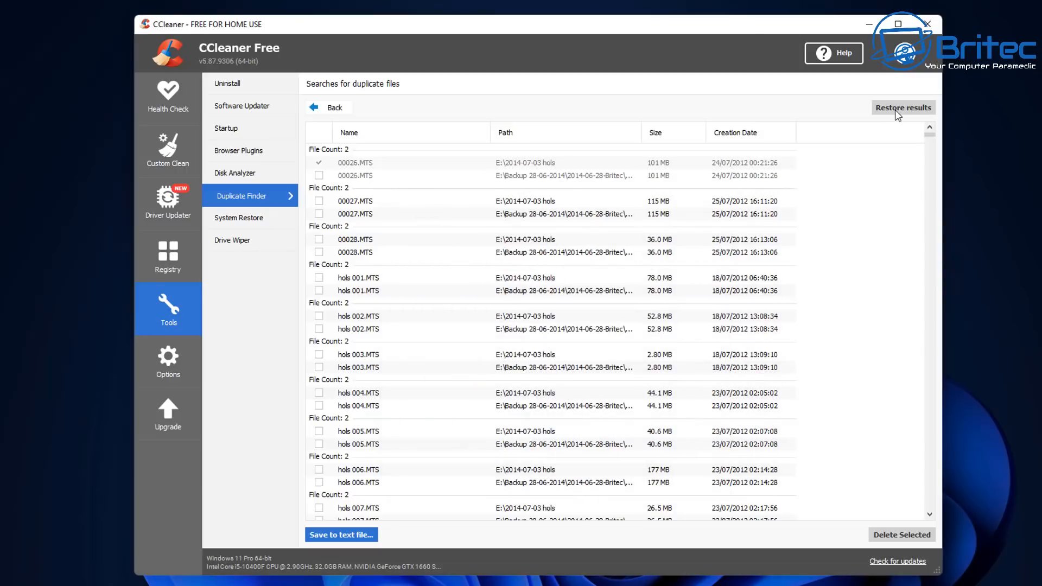
pyautogui.moveTo(857, 127)
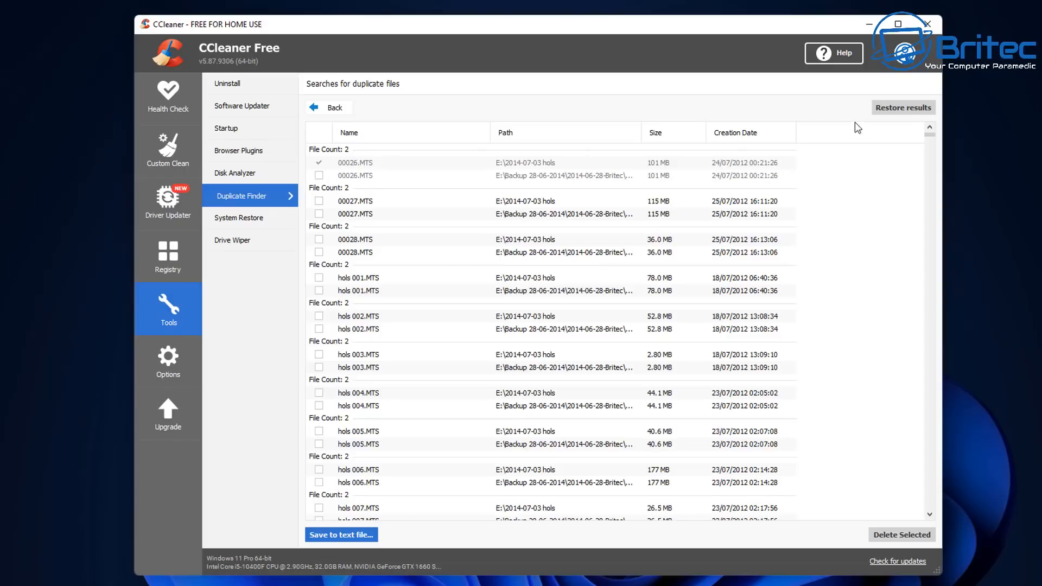
pyautogui.moveTo(894, 118)
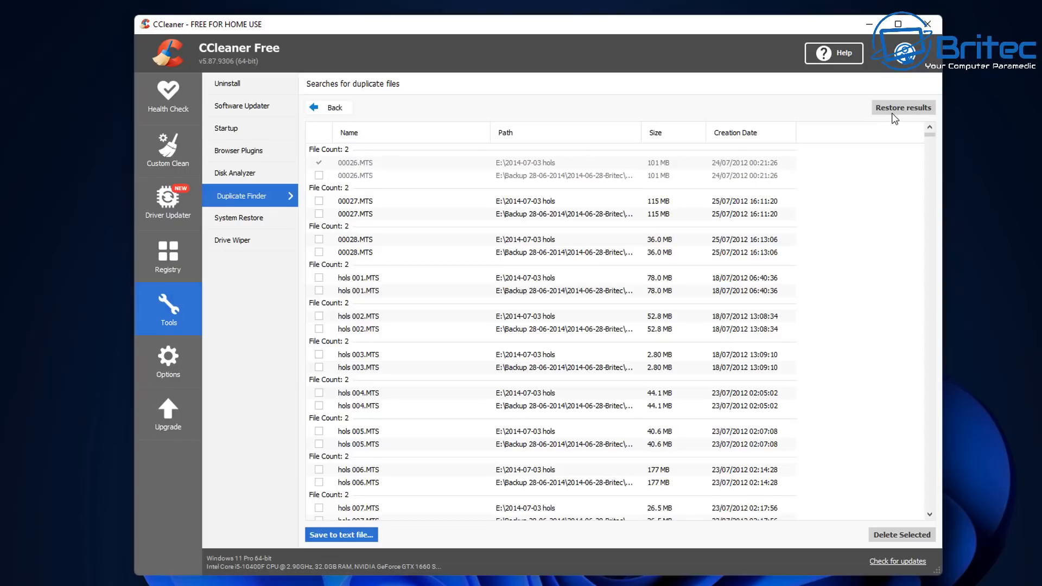
pyautogui.moveTo(399, 187)
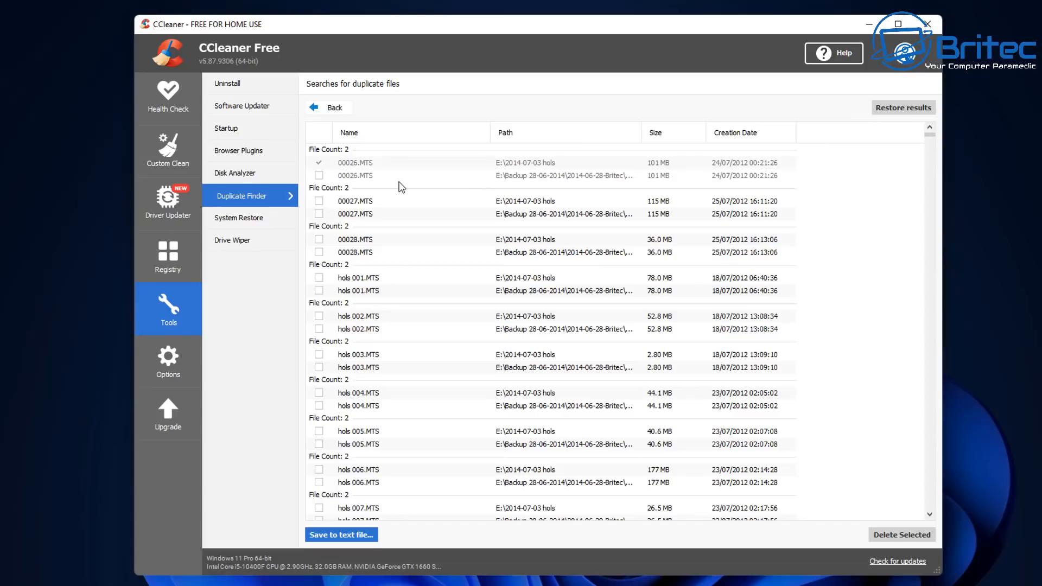
pyautogui.moveTo(329, 107)
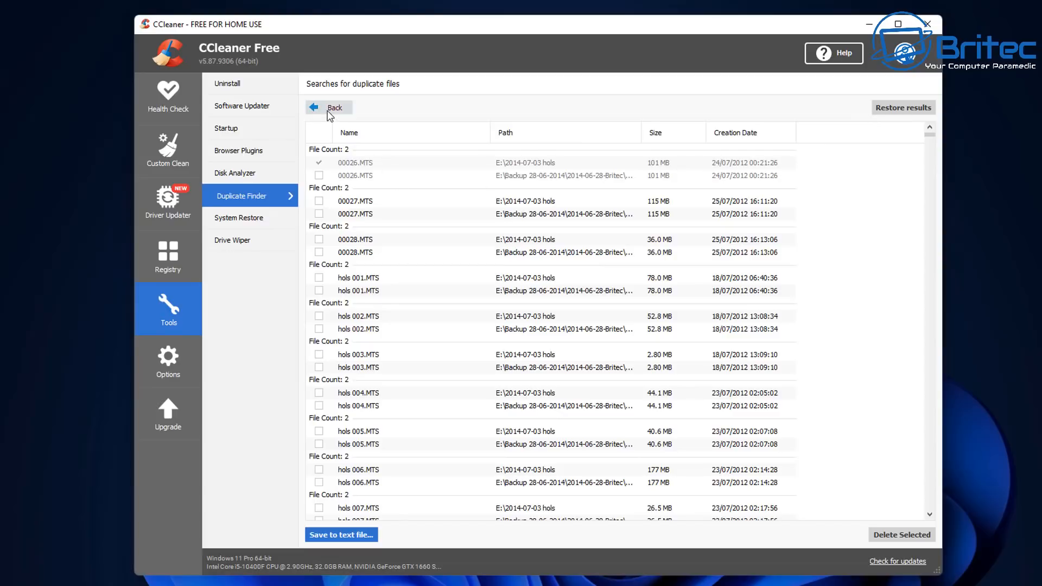
pyautogui.click(335, 108)
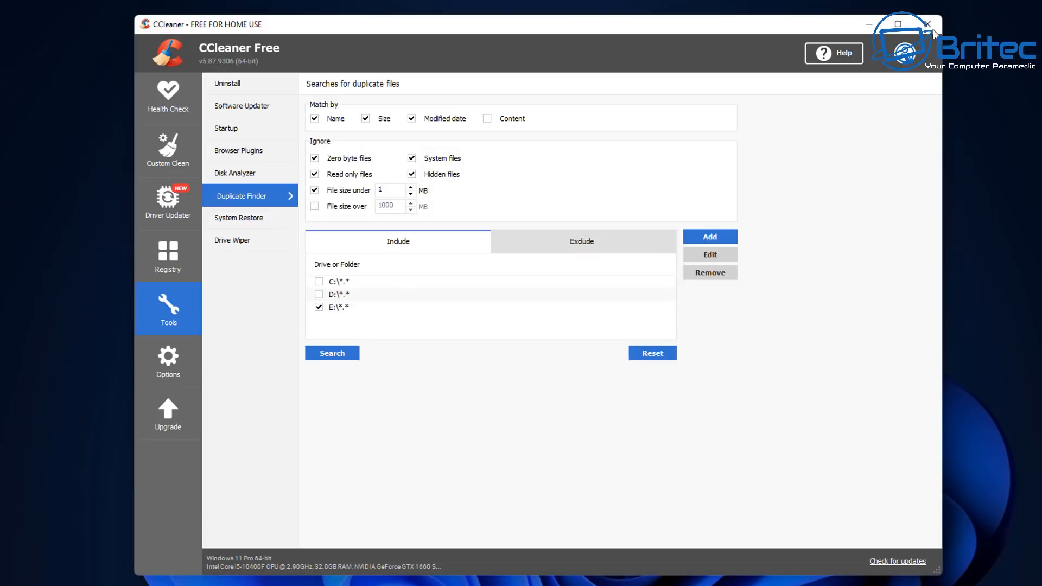
pyautogui.moveTo(927, 24)
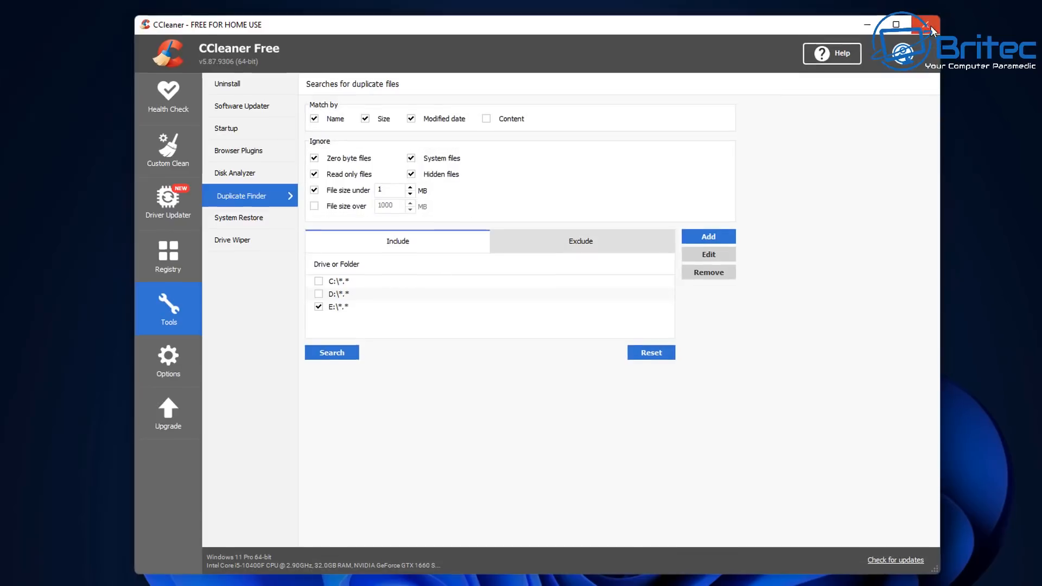
# Close the CCleaner window
pyautogui.click(915, 24)
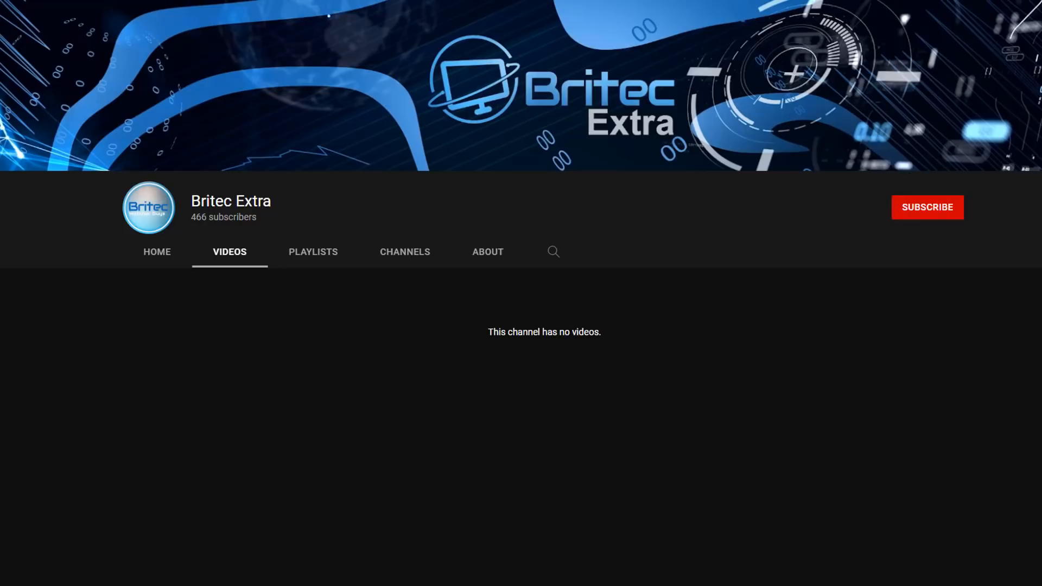
pyautogui.moveTo(923, 221)
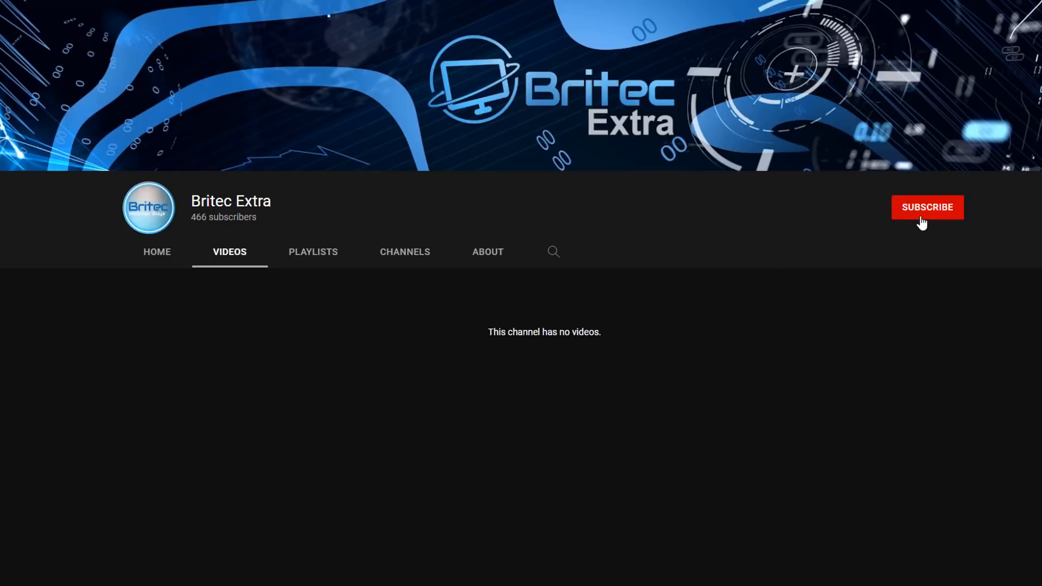
# Subscribe to the Britec Extra YouTube channel
pyautogui.click(926, 207)
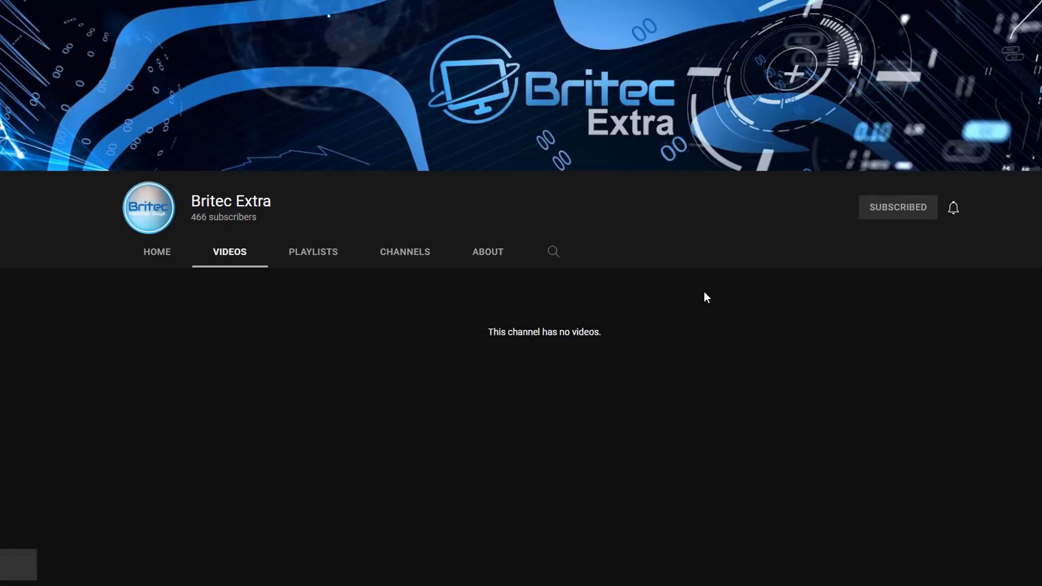
pyautogui.moveTo(698, 299)
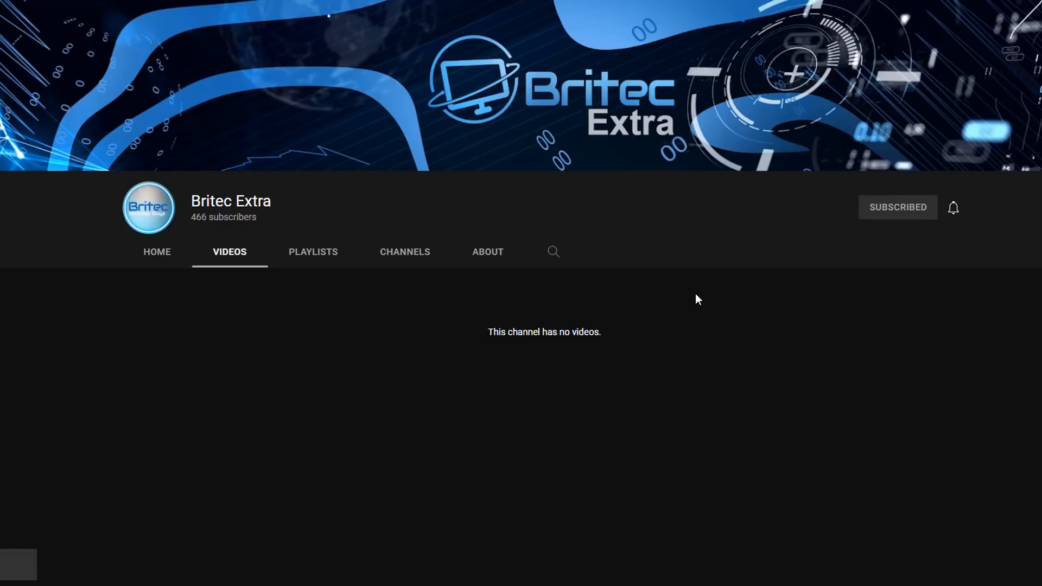